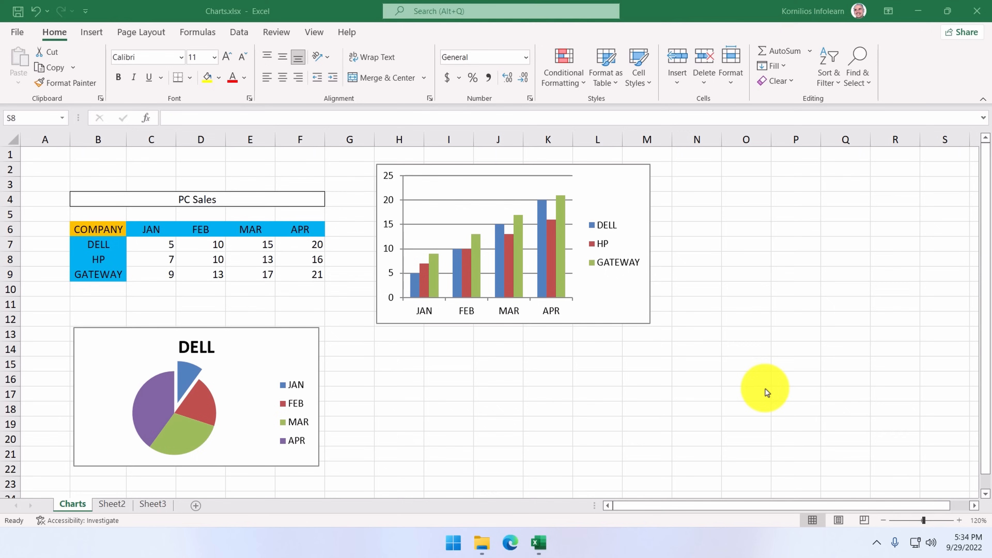
mouse_move(623, 321)
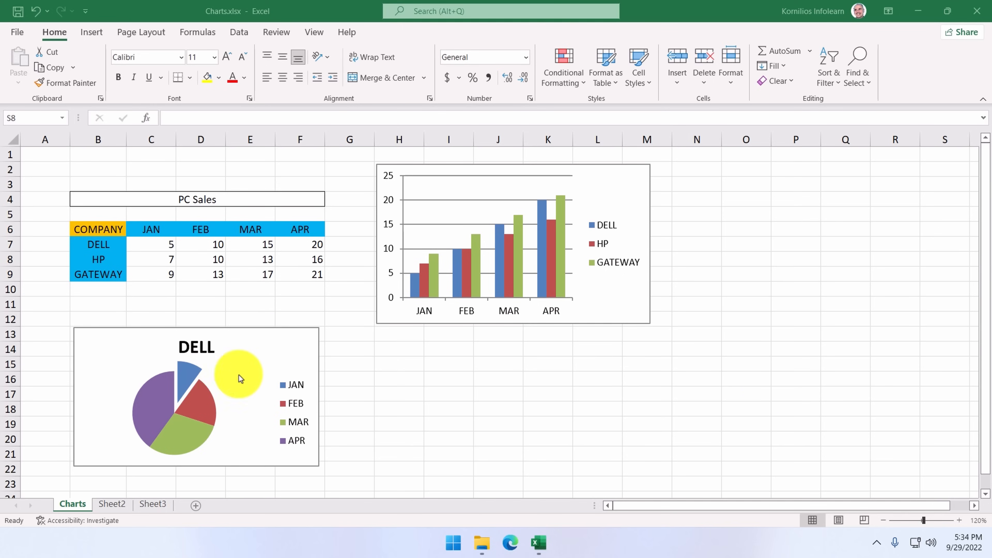
mouse_move(277, 395)
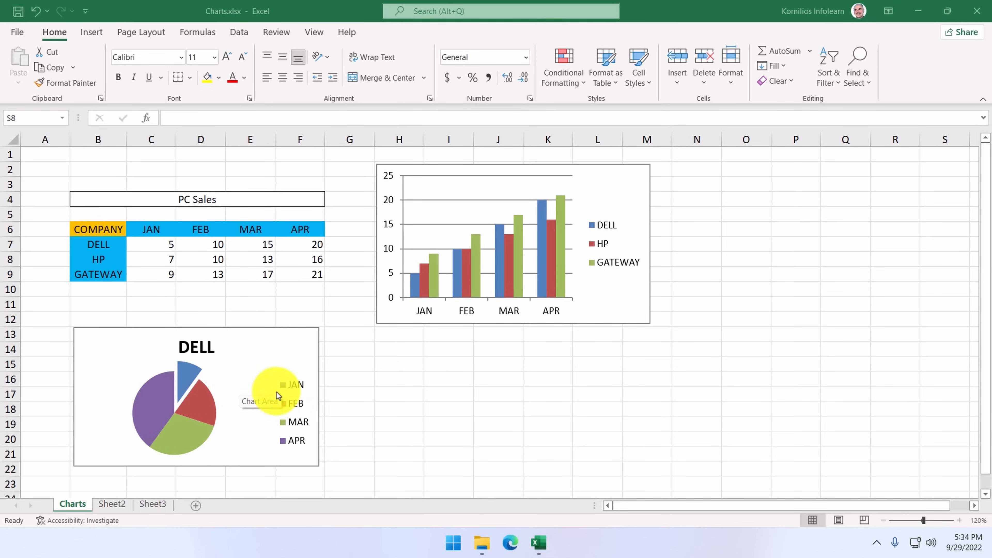
mouse_move(394, 393)
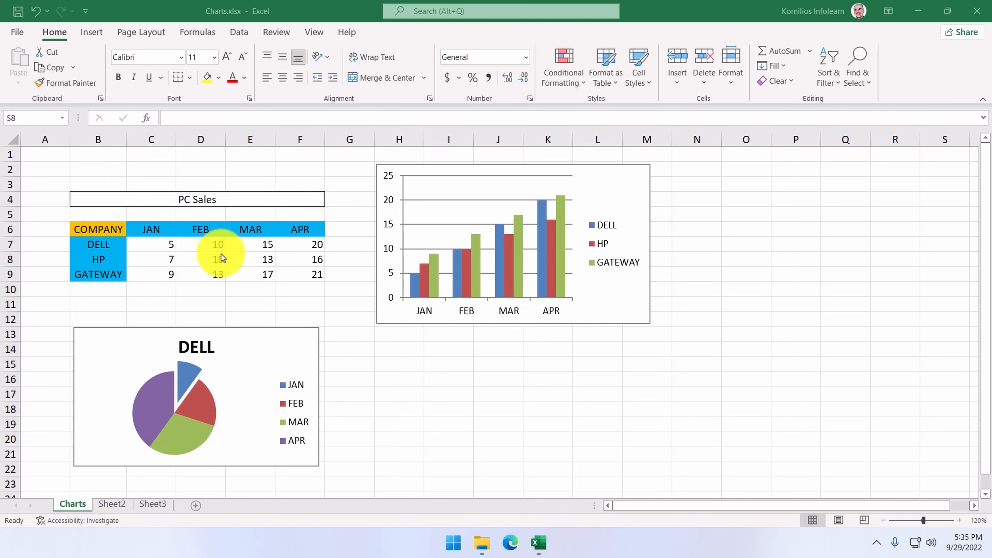
mouse_move(391, 286)
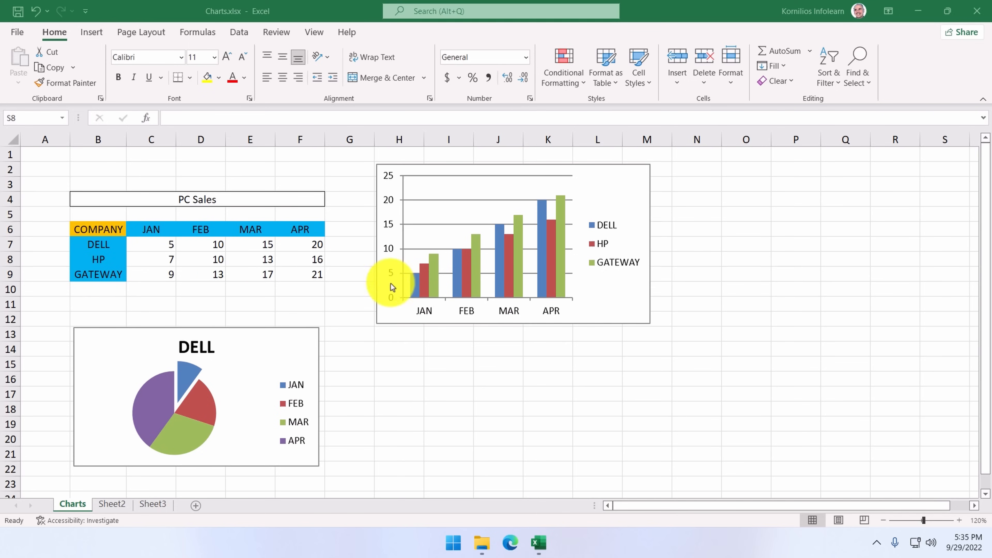
mouse_move(539, 227)
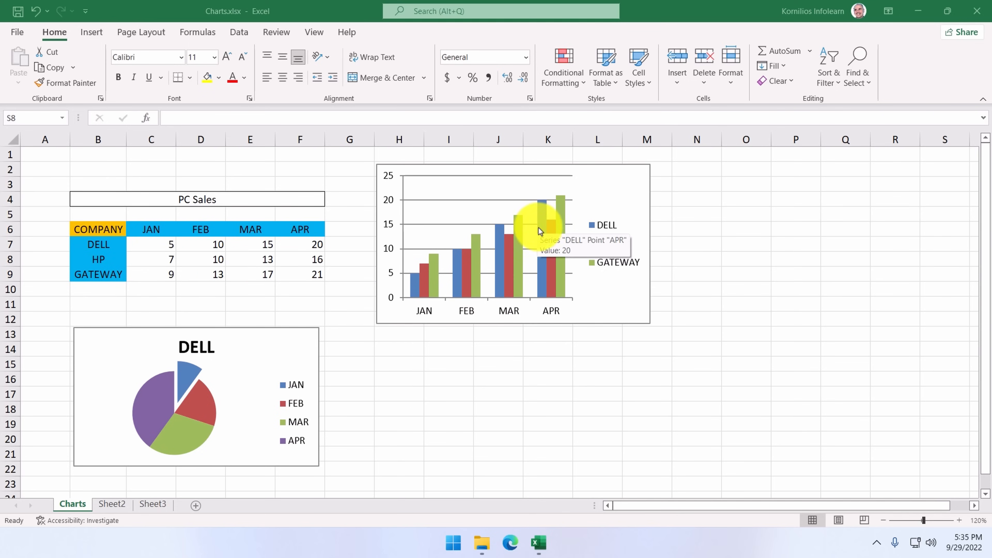
mouse_move(549, 235)
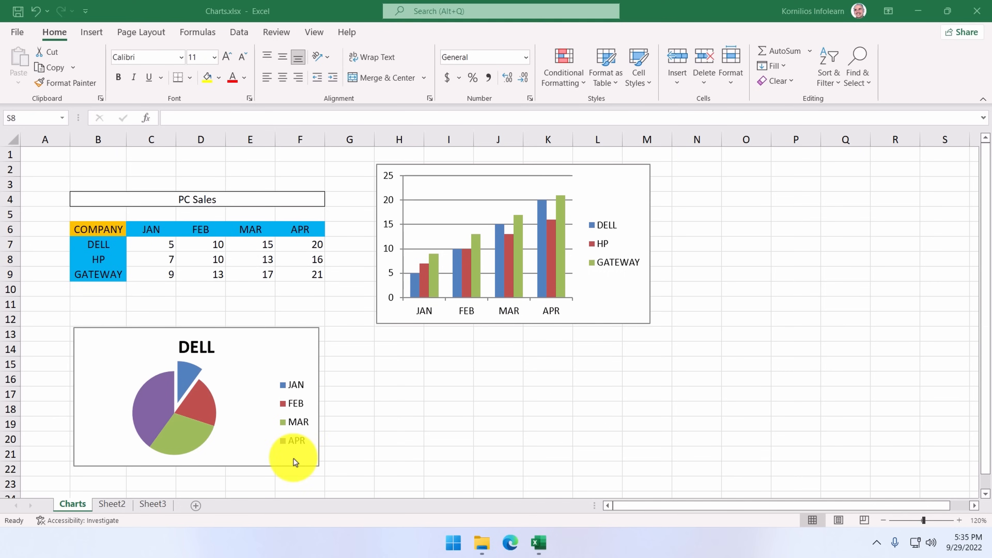
mouse_move(411, 443)
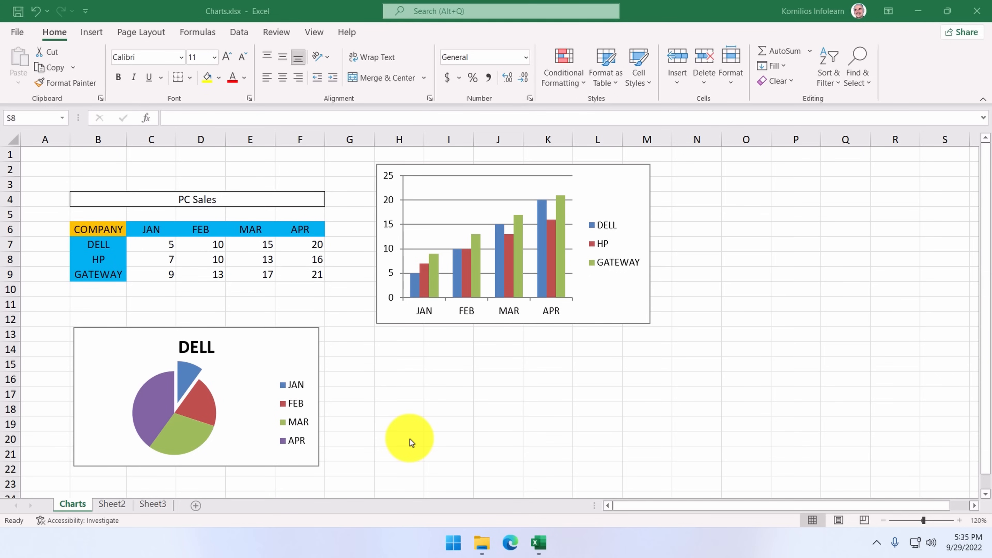
mouse_move(372, 399)
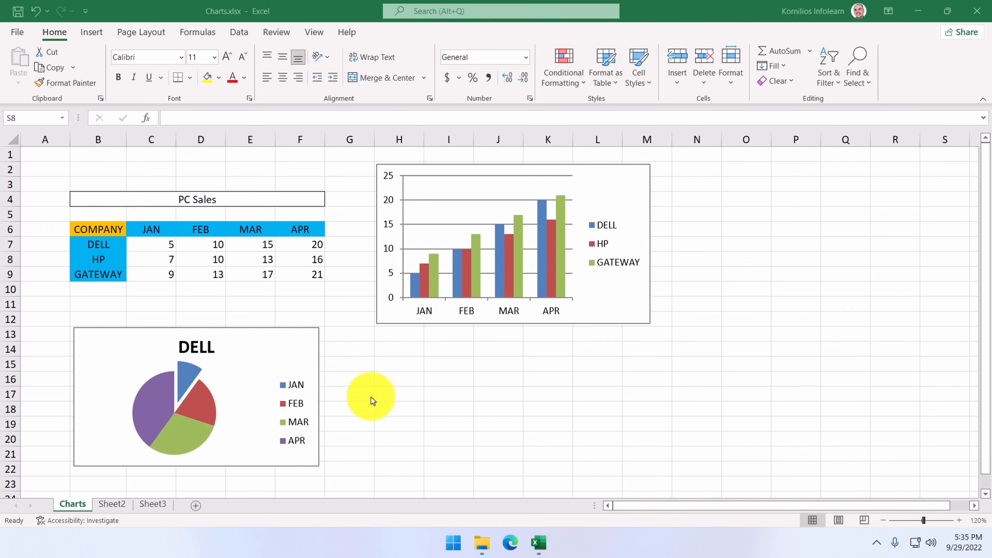
mouse_move(253, 313)
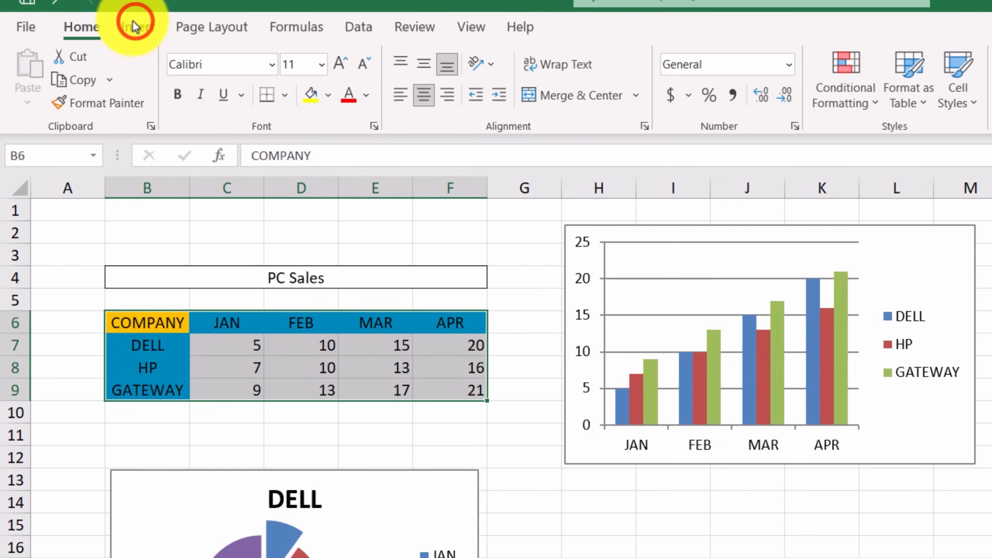
Bring up Recommended Charts for the selected PC Sales table B6:F9.
click(136, 26)
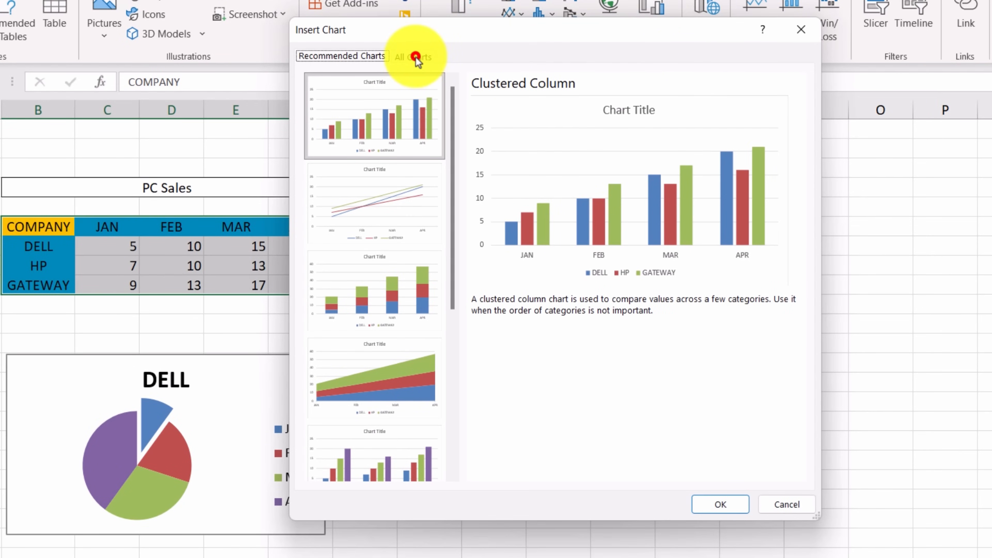
Show the All Charts list in the Insert Chart dialog.
click(412, 57)
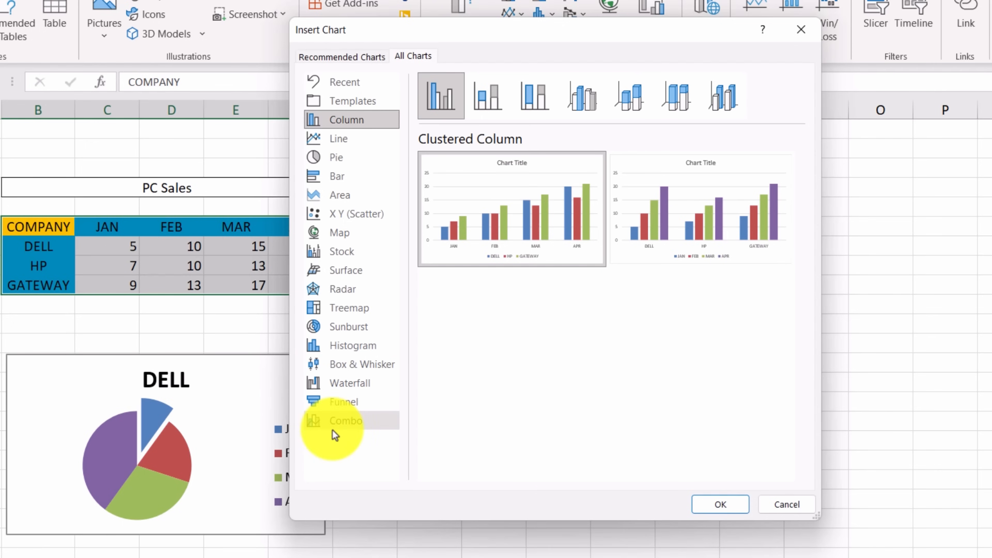
mouse_move(338, 157)
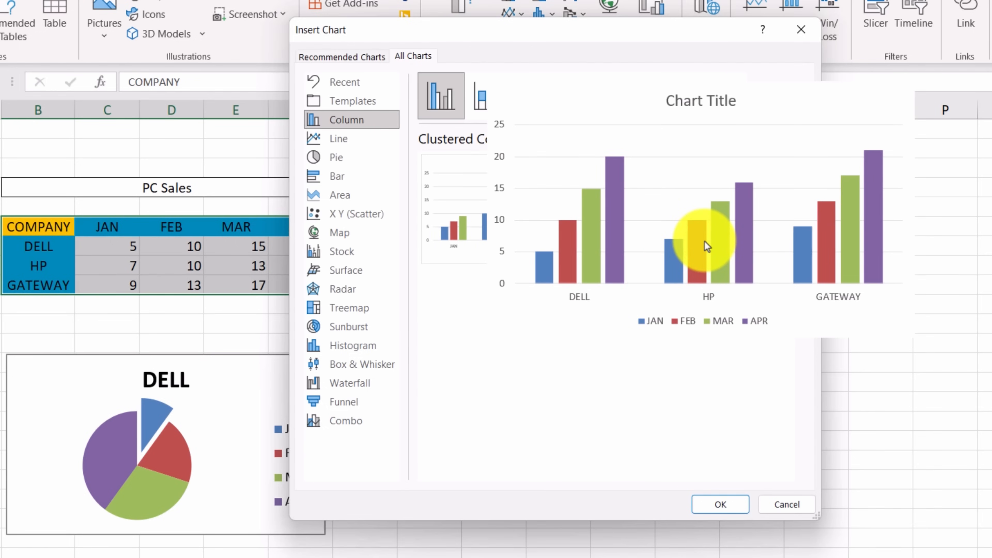
mouse_move(485, 96)
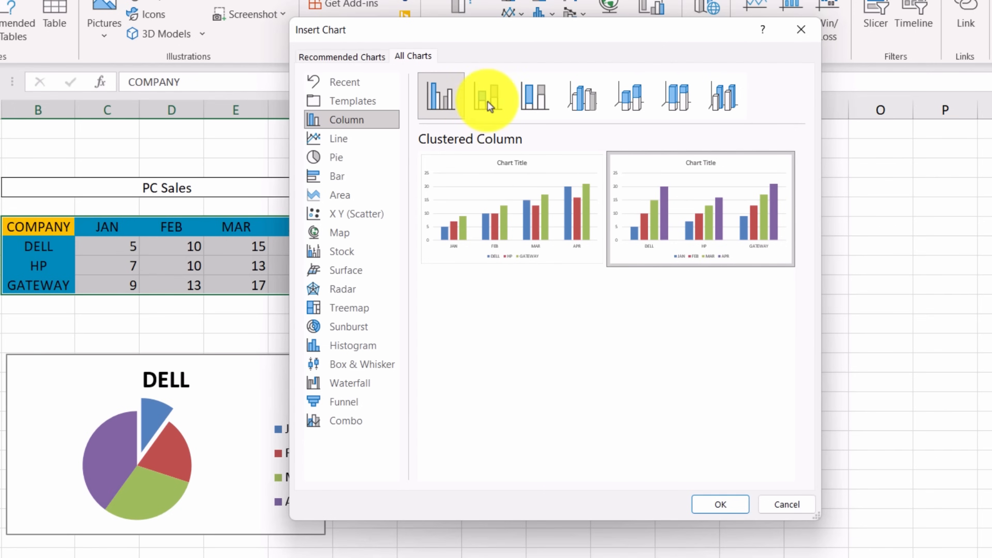
mouse_move(535, 96)
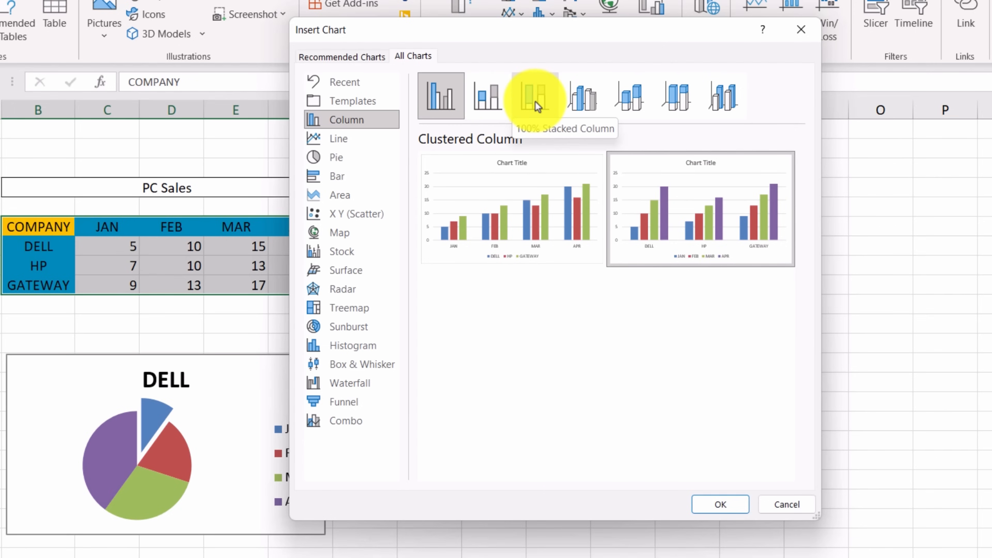
mouse_move(599, 269)
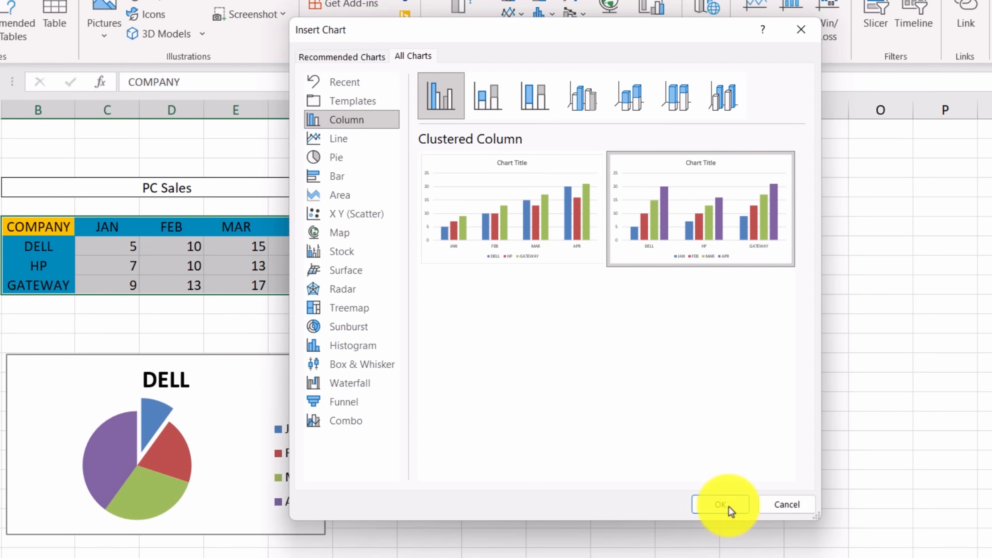
Insert the clustered column chart with months as categories and DELL, HP, GATEWAY as series.
click(719, 504)
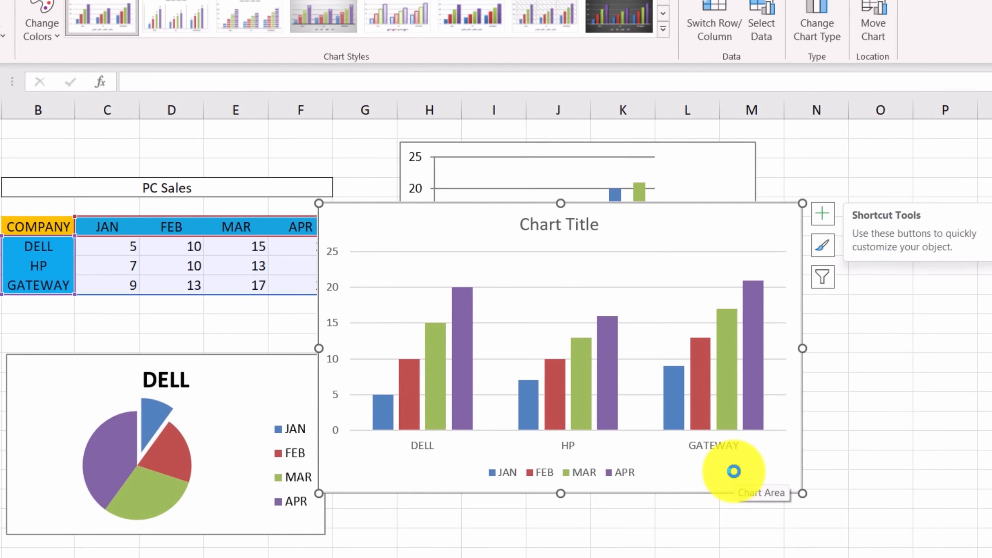
mouse_move(682, 248)
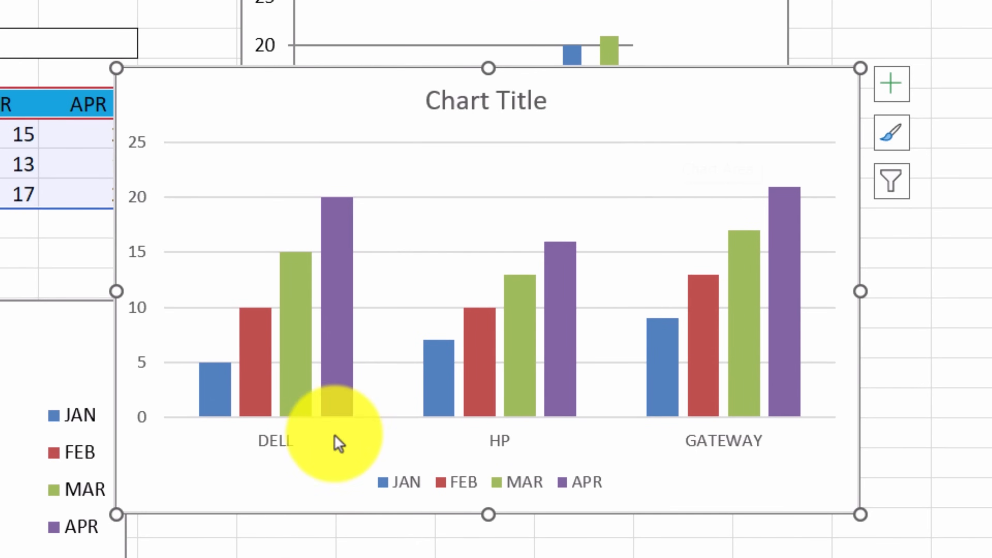
mouse_move(437, 487)
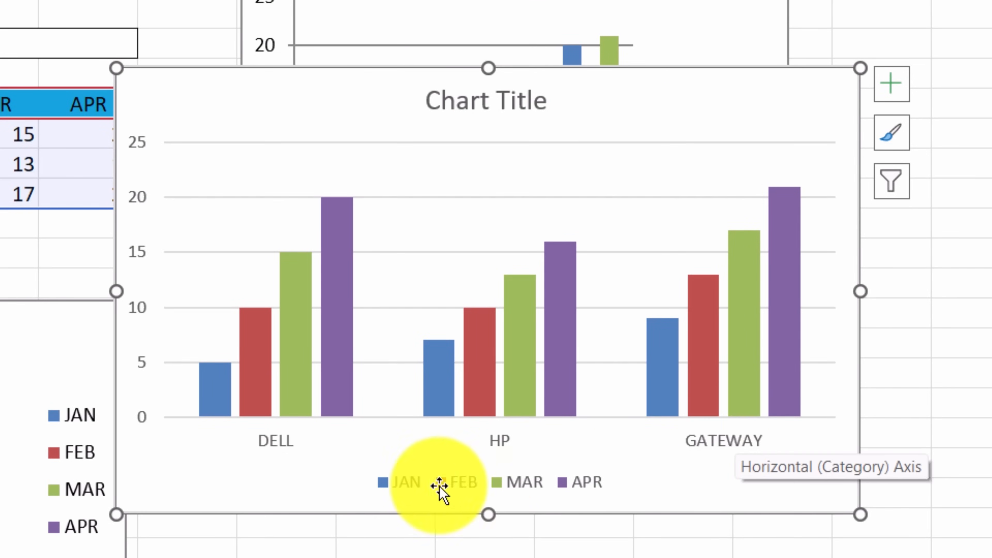
mouse_move(592, 481)
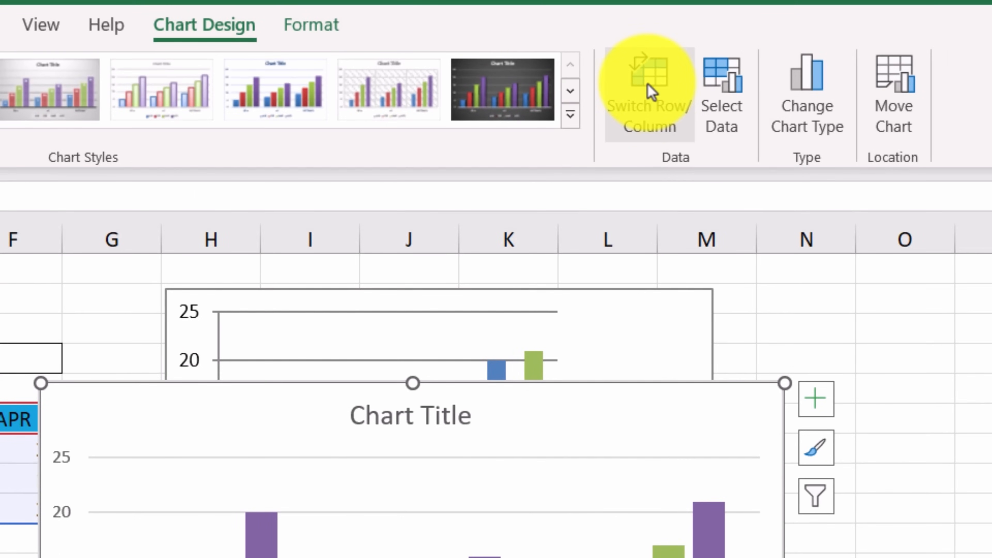
scroll(down, 3)
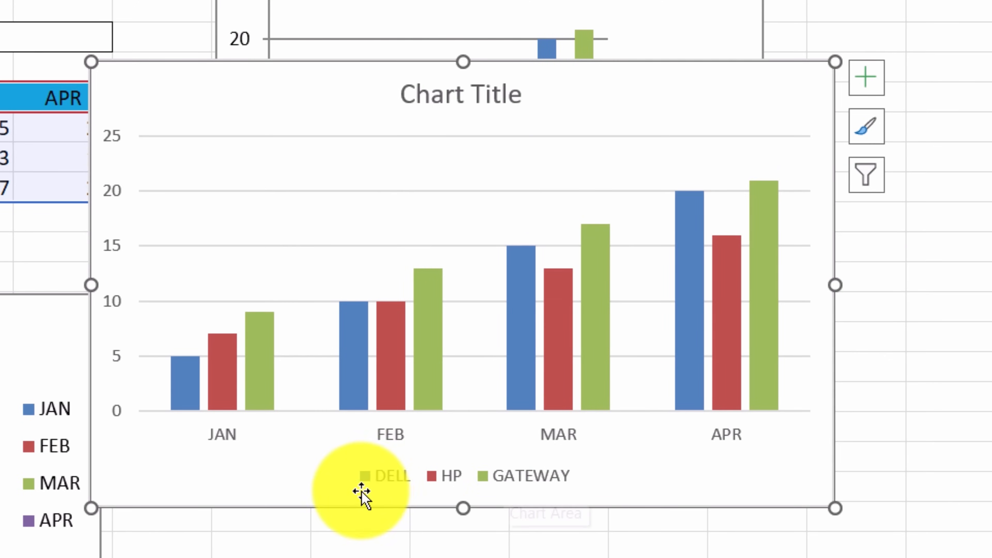
mouse_move(572, 471)
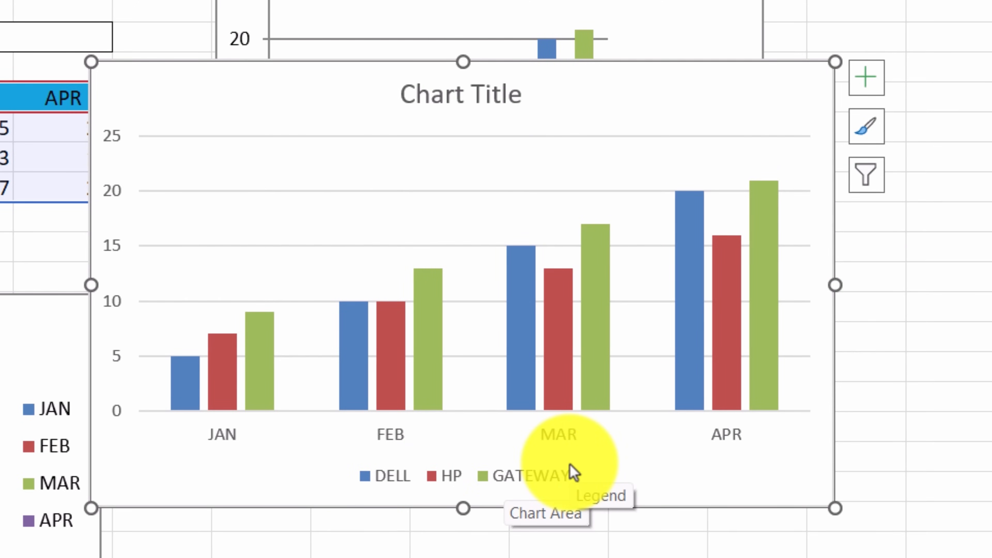
mouse_move(544, 405)
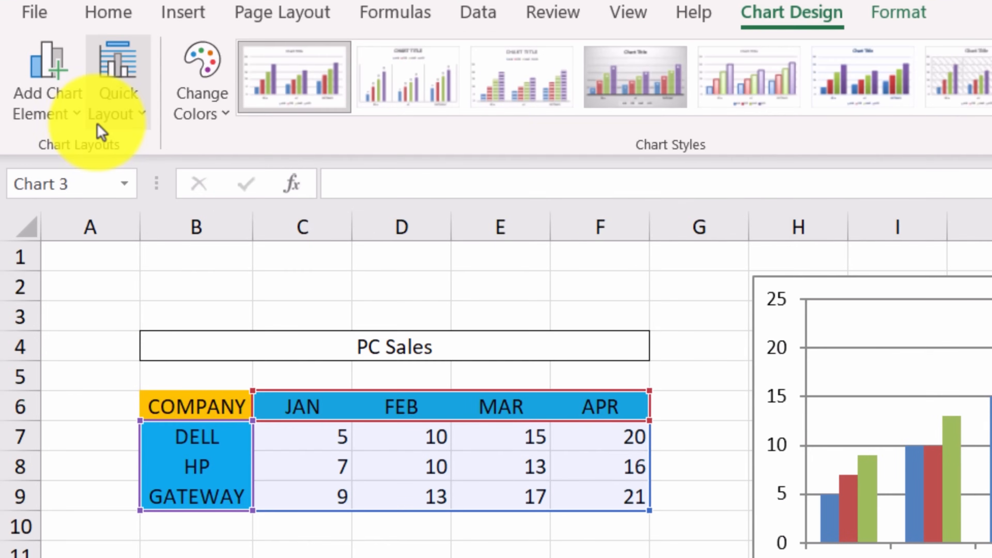
mouse_move(117, 82)
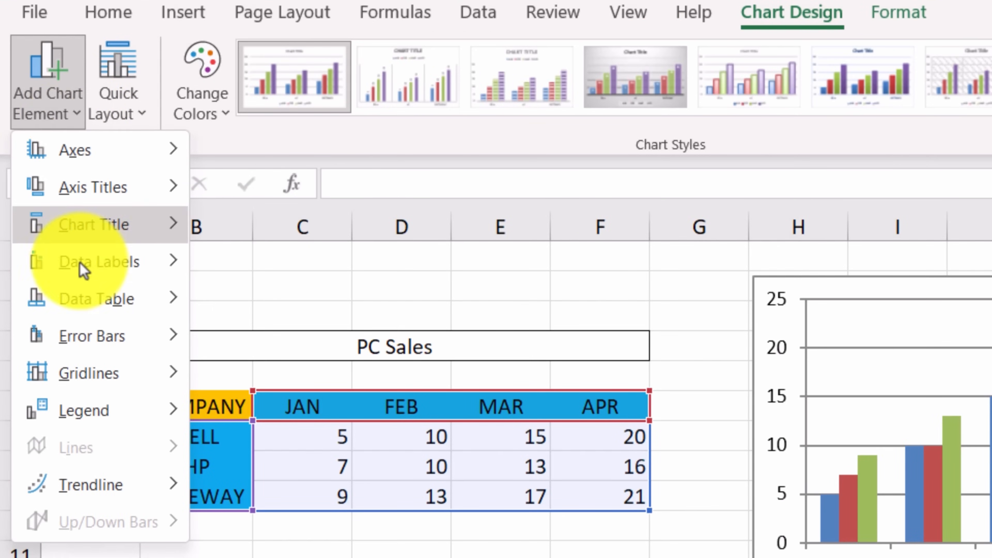
Add Outside End data labels so each bar shows its value above it.
click(99, 262)
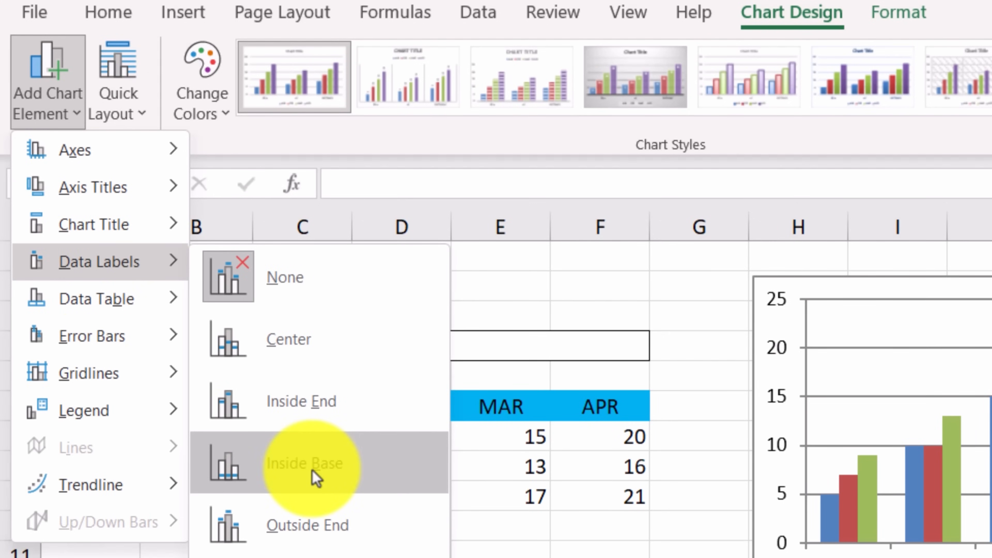
mouse_move(308, 525)
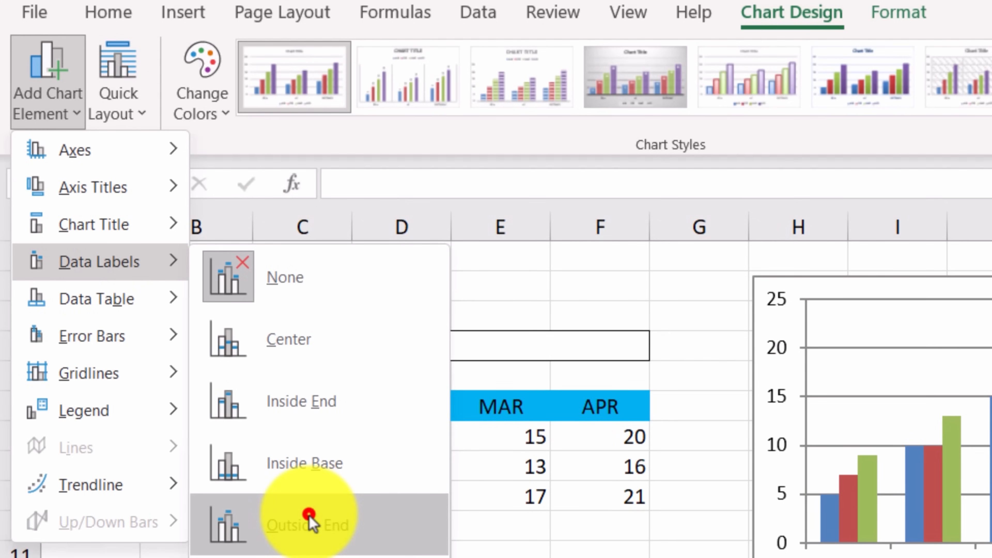
click(308, 524)
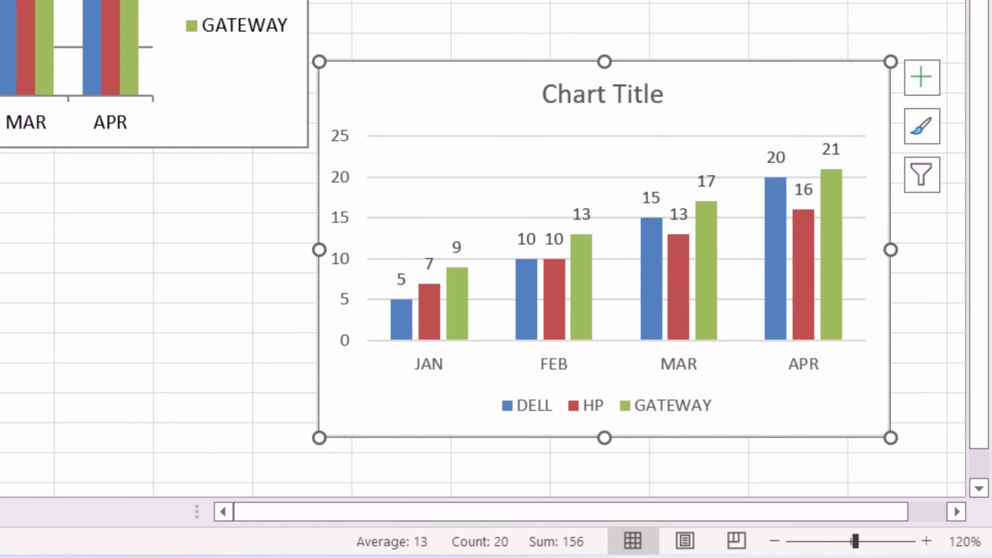
mouse_move(657, 417)
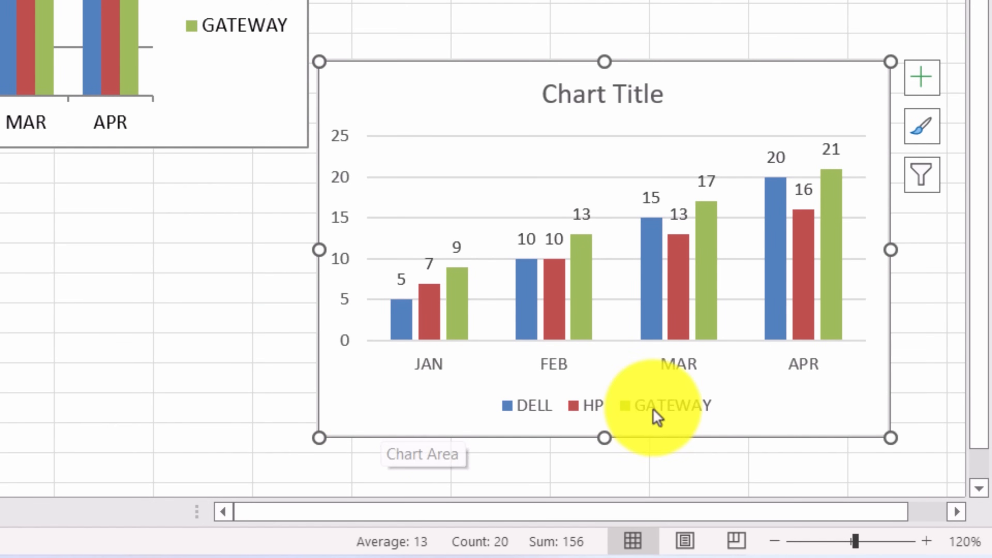
mouse_move(474, 418)
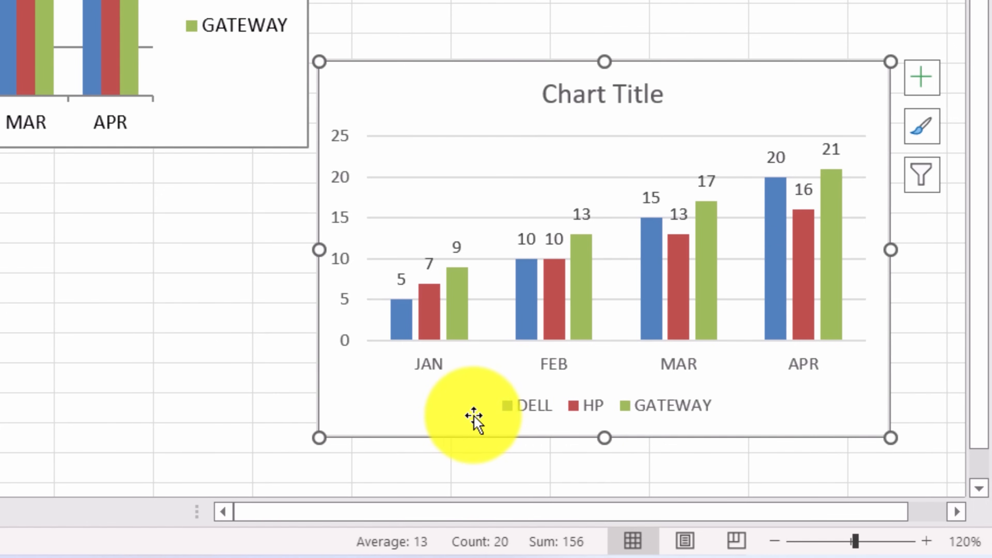
mouse_move(471, 417)
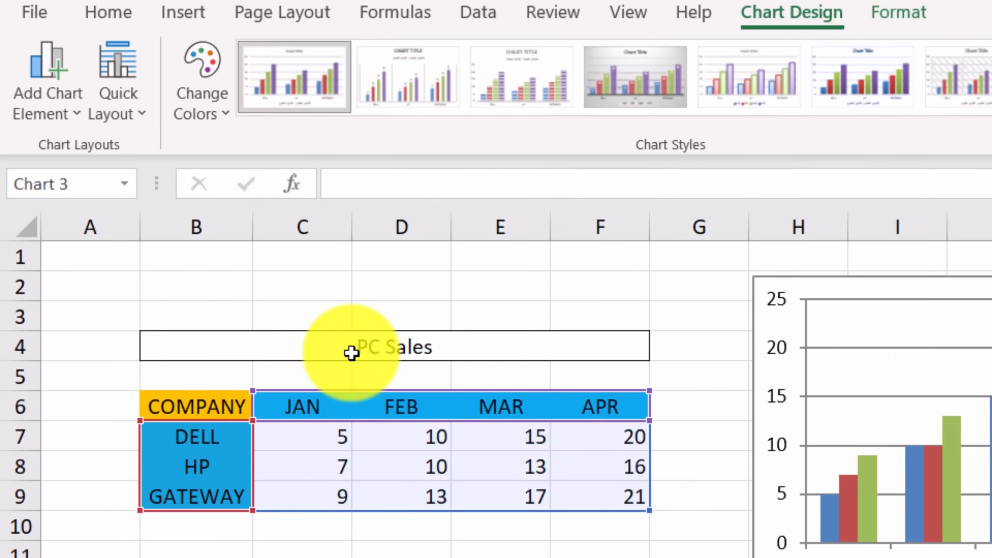
Bring up the Legend placement choices under Add Chart Element.
click(47, 76)
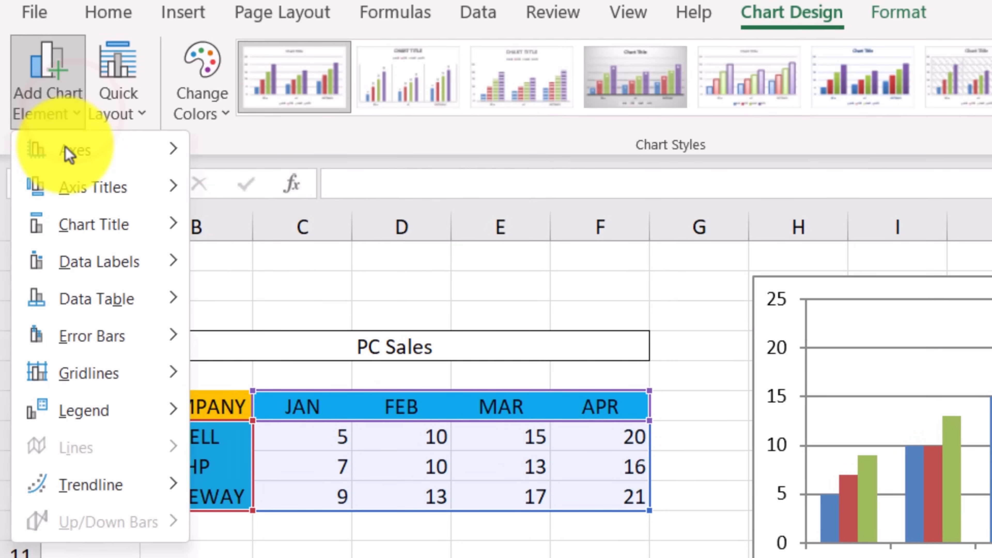
click(84, 409)
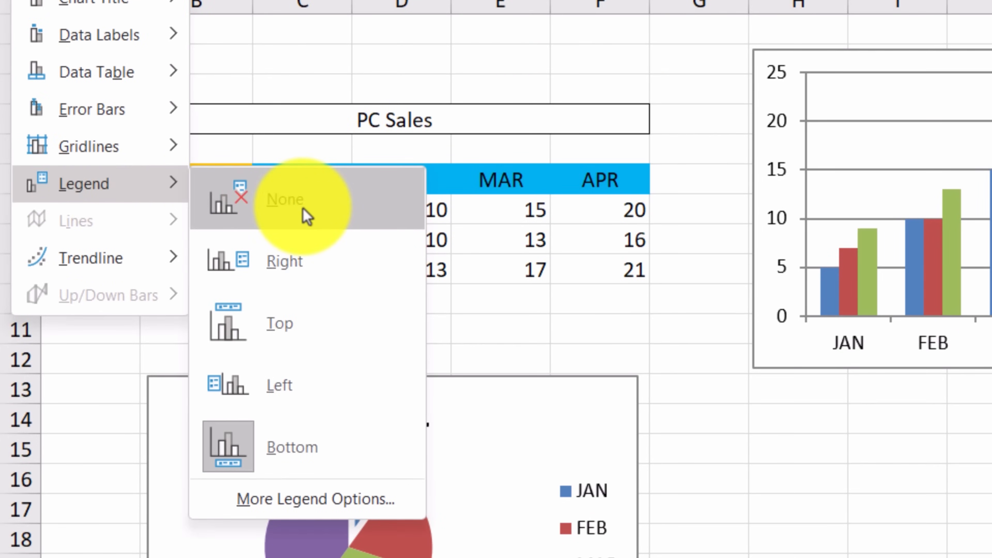
mouse_move(290, 278)
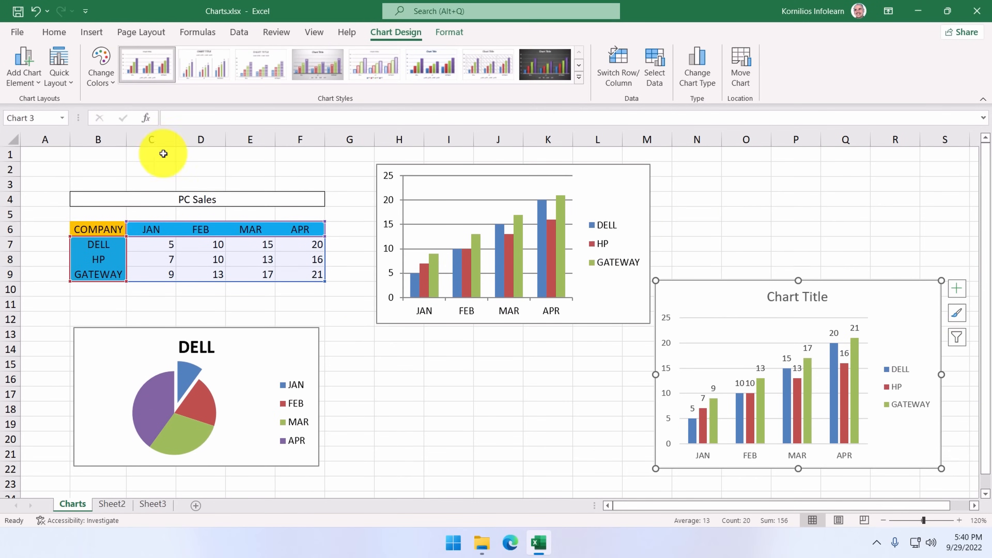
Add a Centered Overlay chart title reading 'Sales'.
click(23, 66)
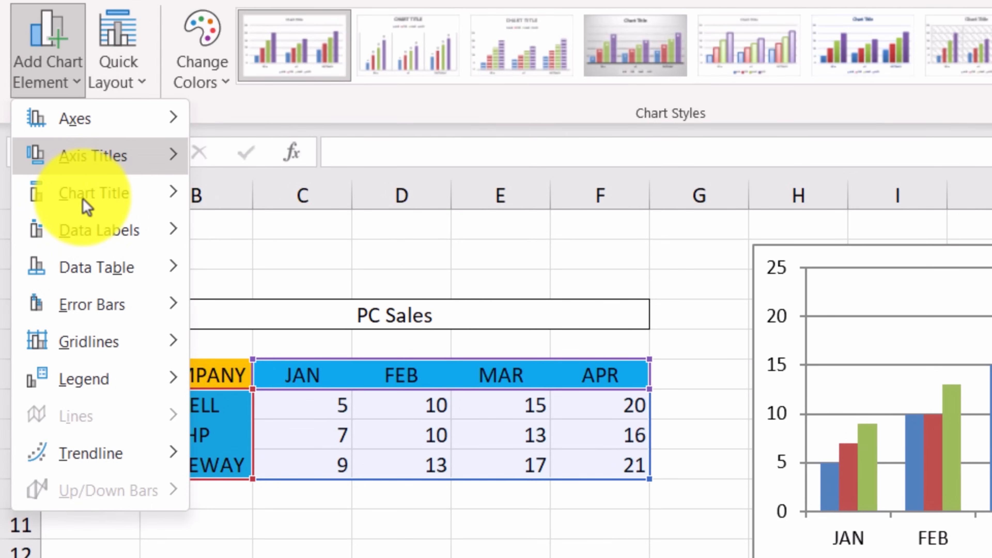
click(94, 193)
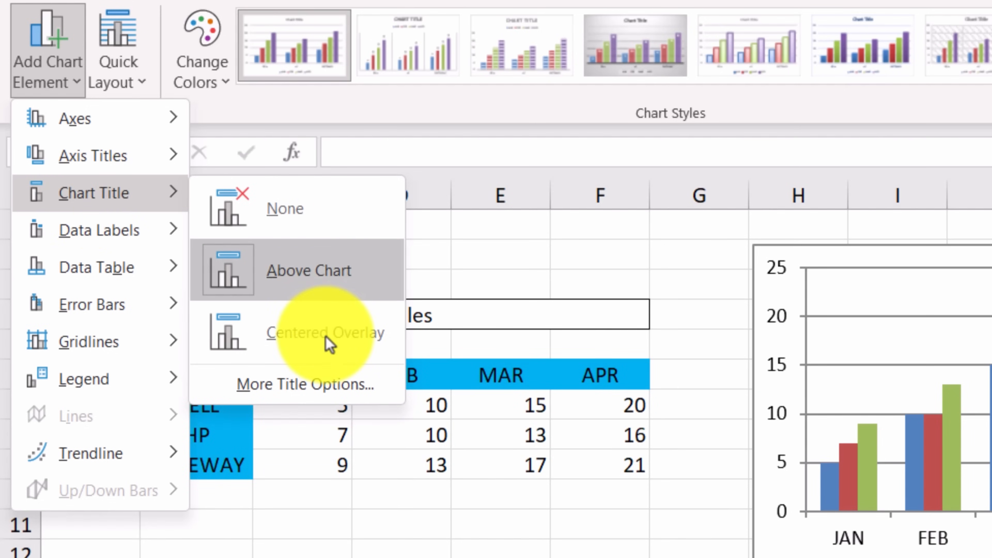
click(309, 270)
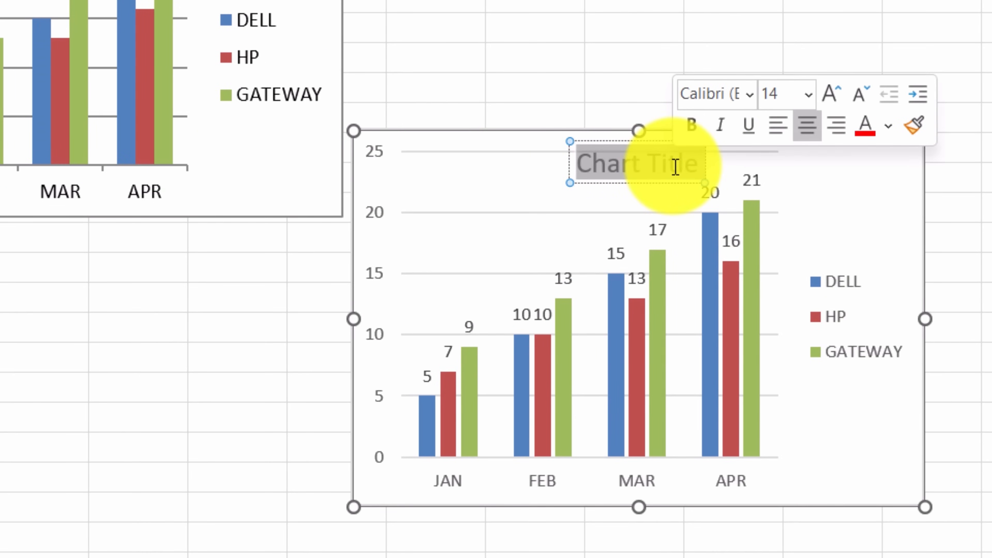
text(Sales)
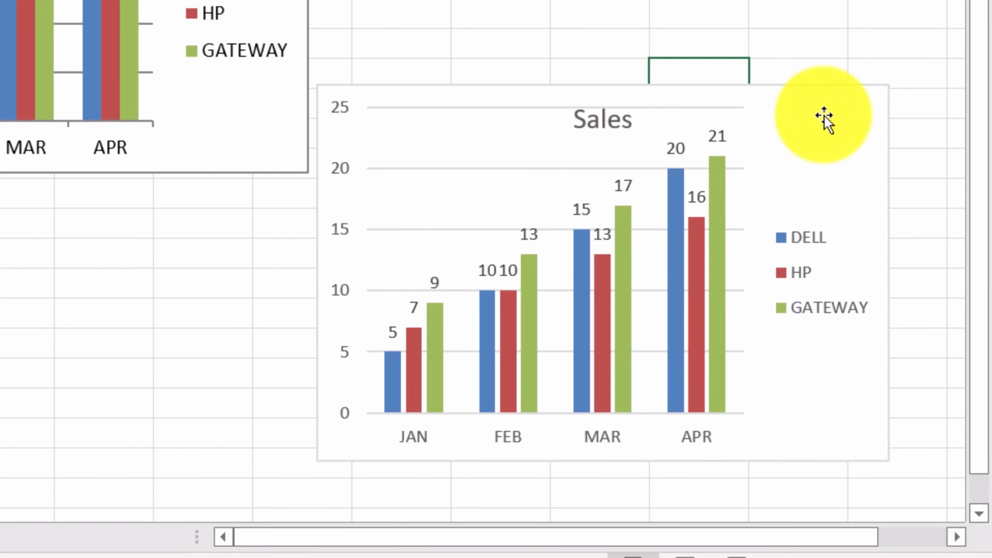
click(822, 118)
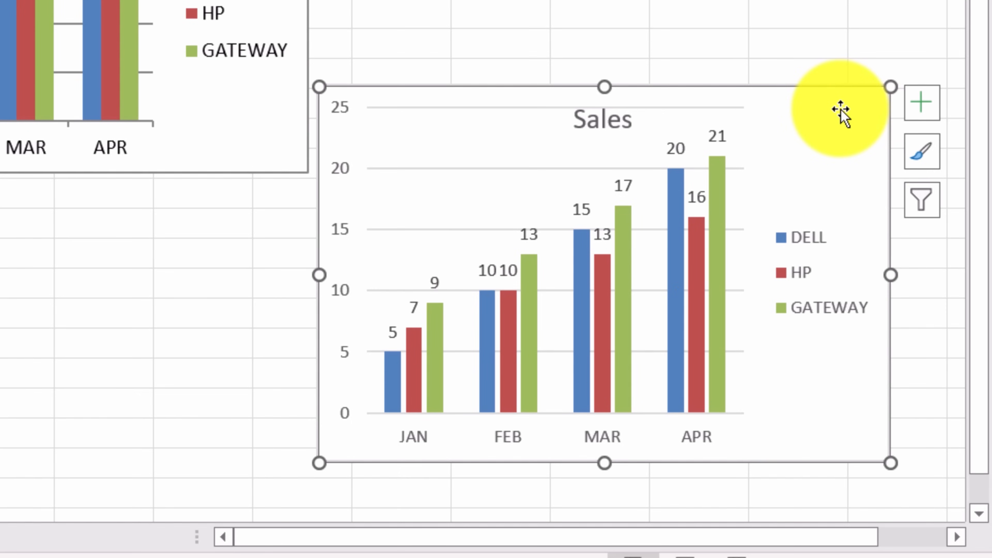
mouse_move(921, 102)
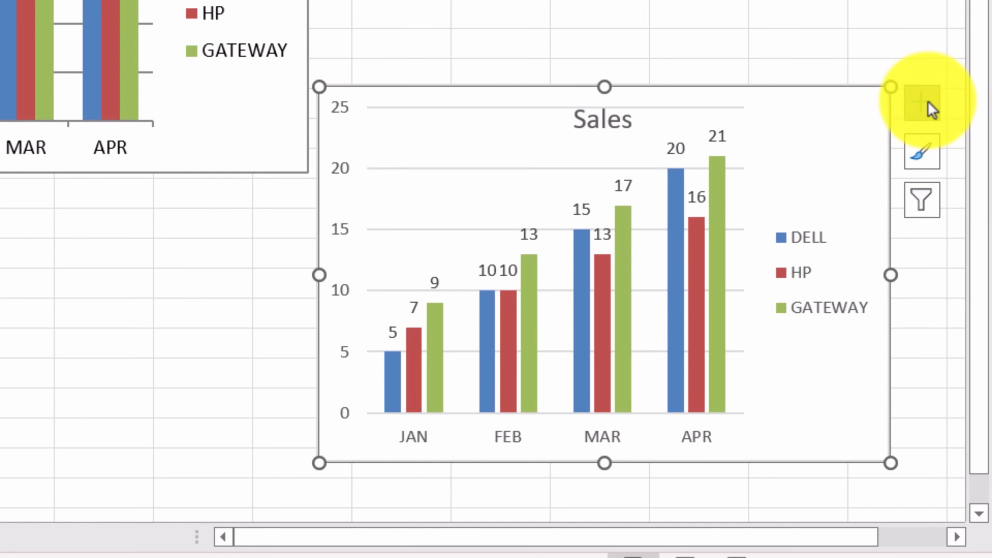
click(921, 101)
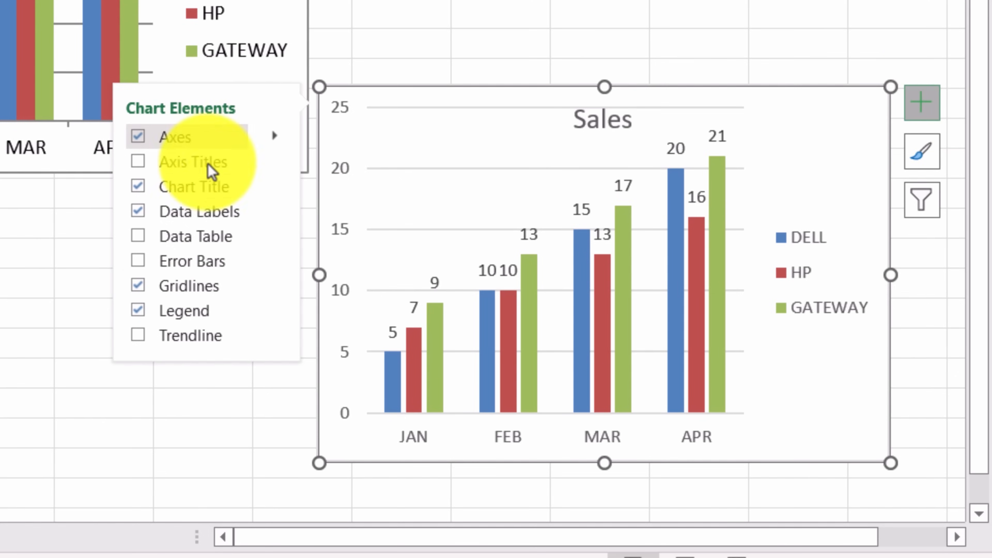
click(138, 260)
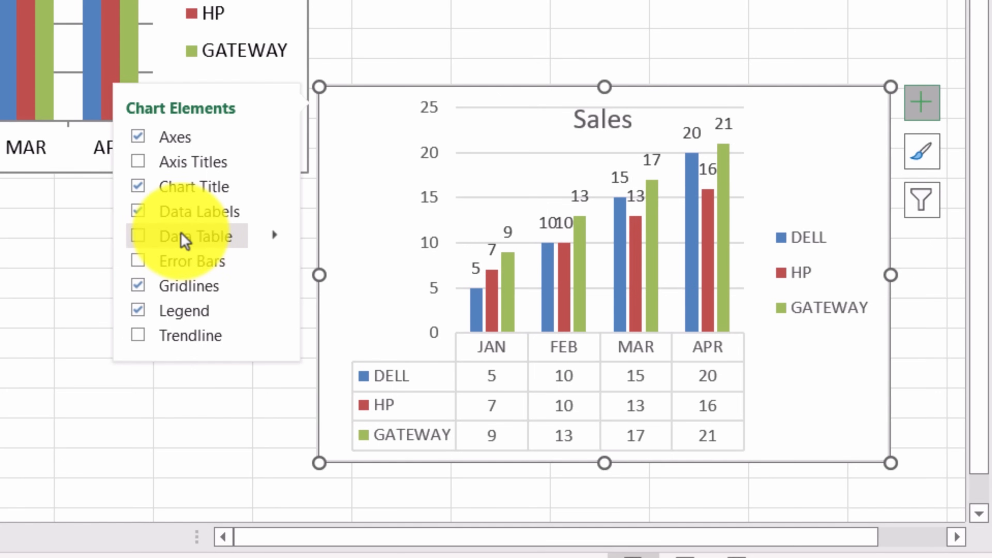
click(138, 236)
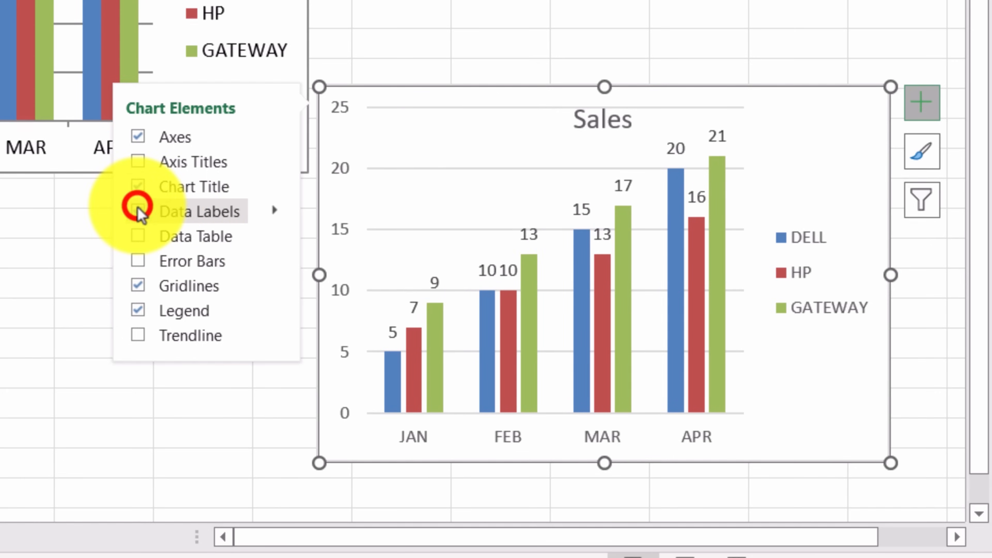
click(138, 210)
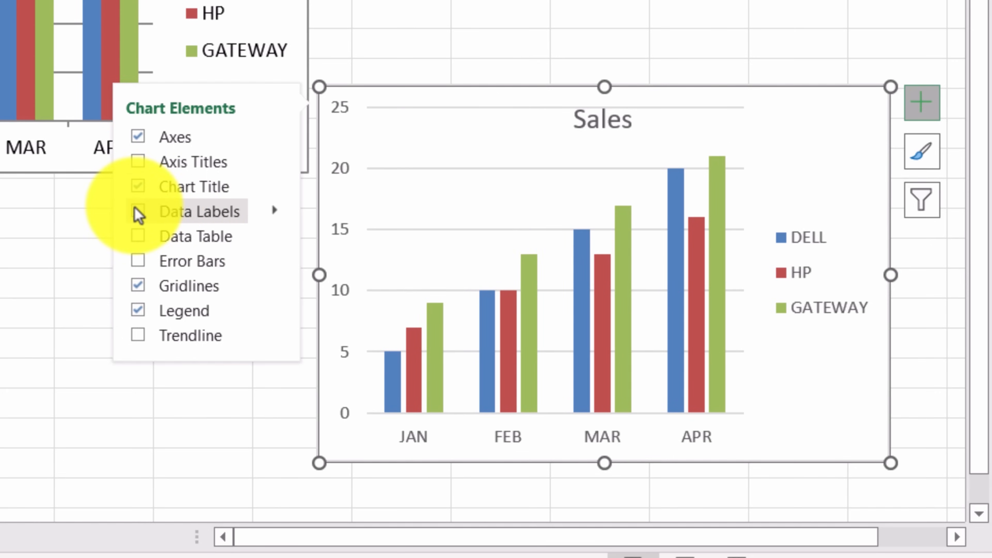
click(138, 210)
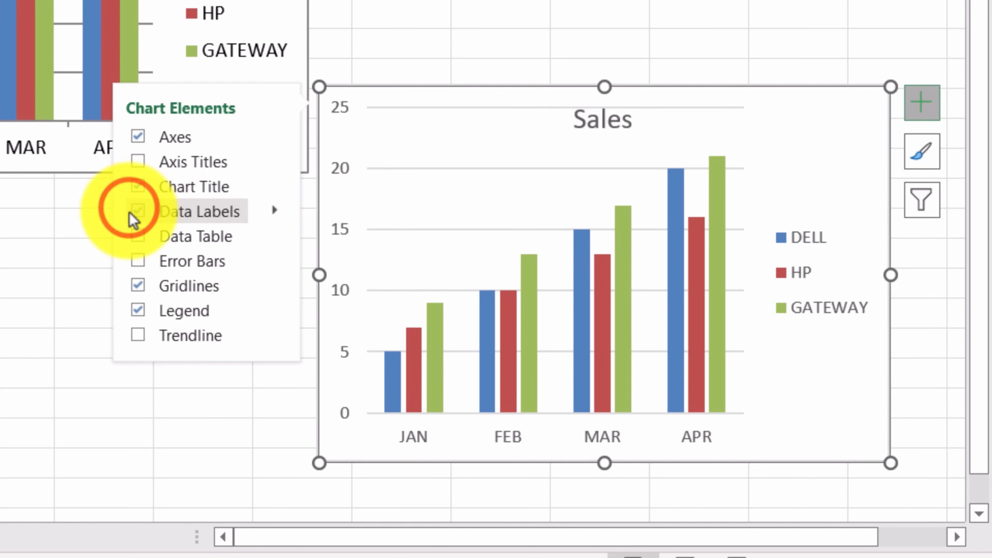
click(137, 211)
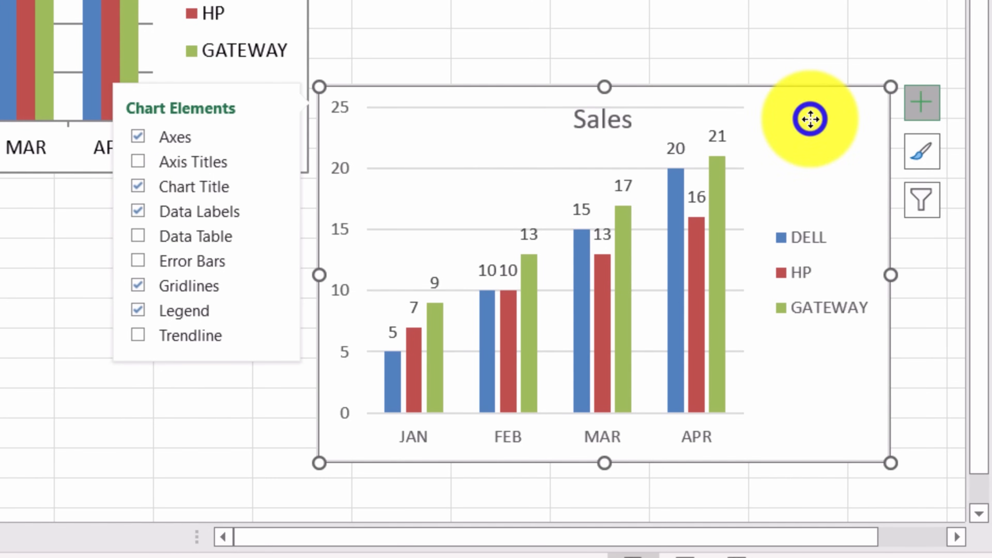
Move the Sales chart to a new chart sheet named 'New chart' via Move Chart.
right_click(811, 119)
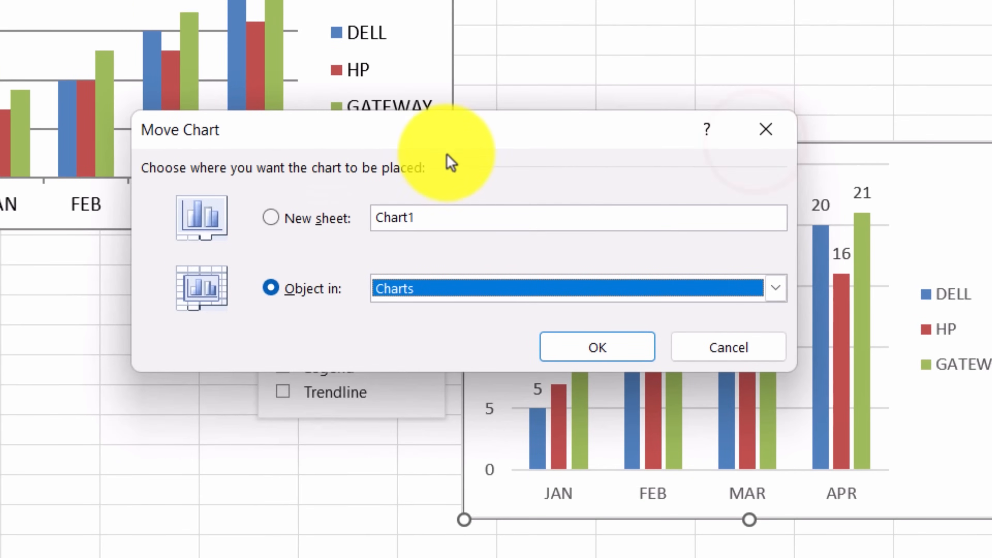
mouse_move(484, 180)
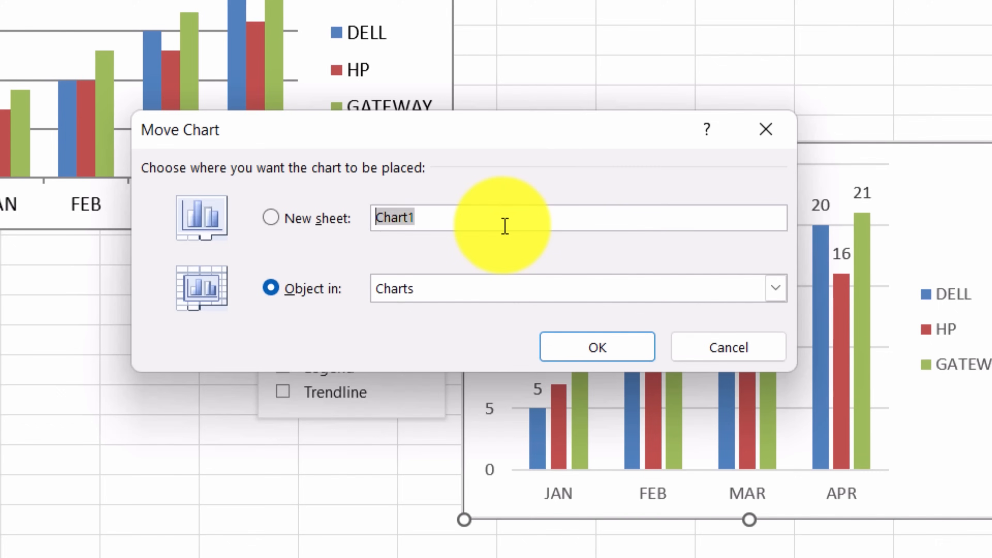
text(New char)
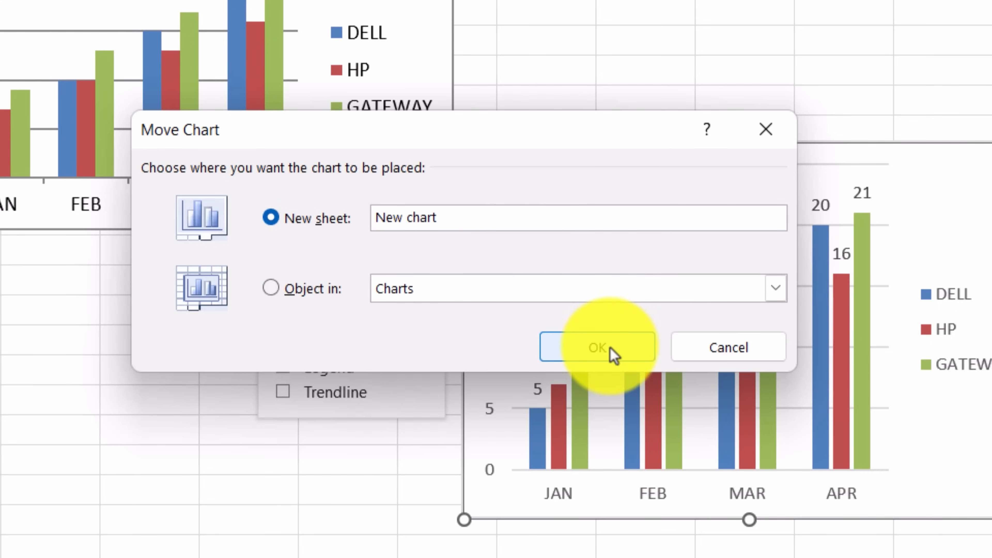
click(595, 346)
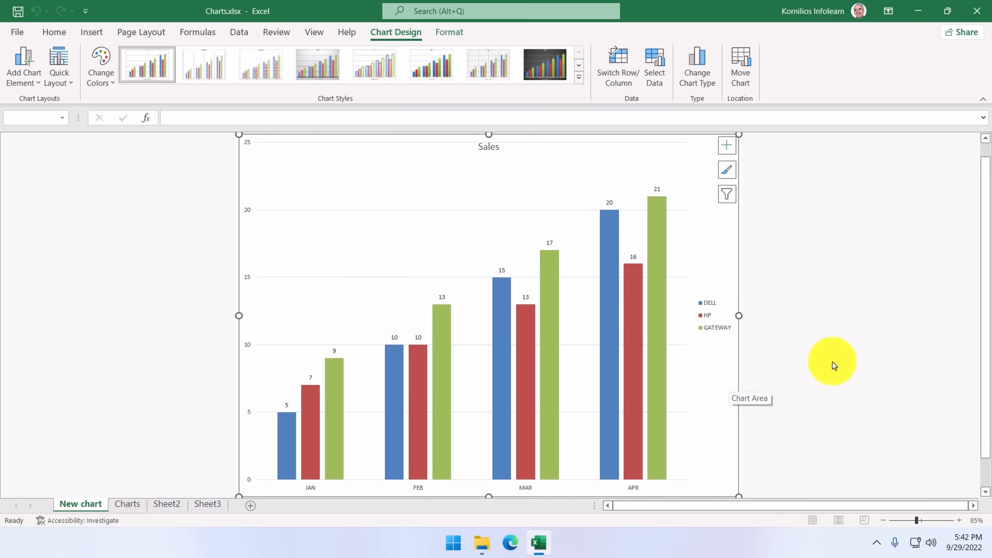
mouse_move(881, 306)
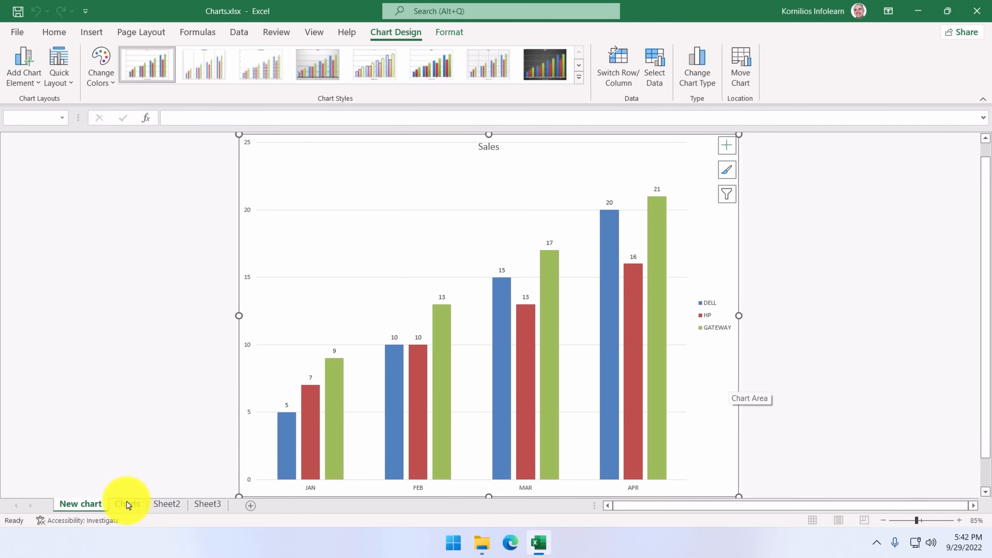
Return to the Charts worksheet with the PC Sales table.
click(127, 504)
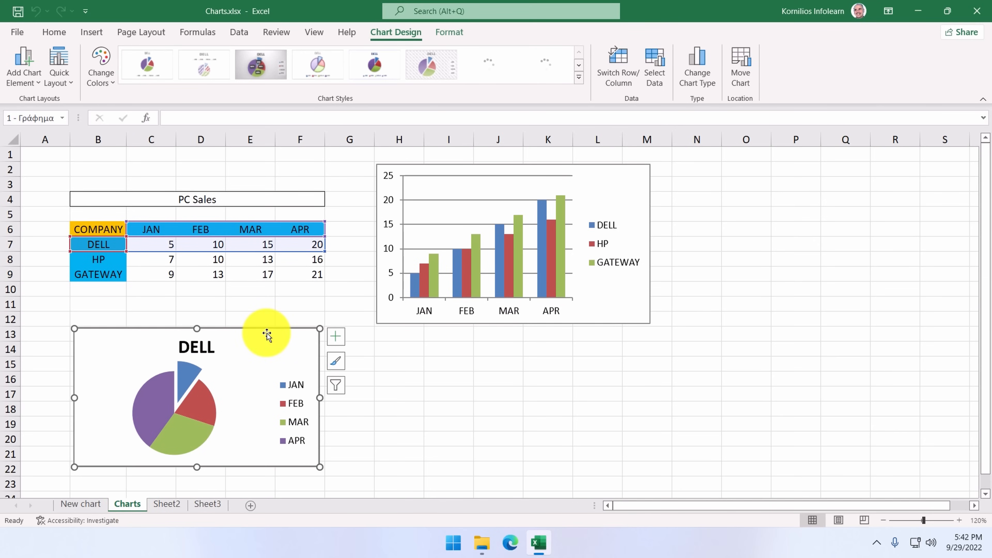
Select the month headers and DELL row B6:F7 and launch the Insert Chart dialog.
click(576, 77)
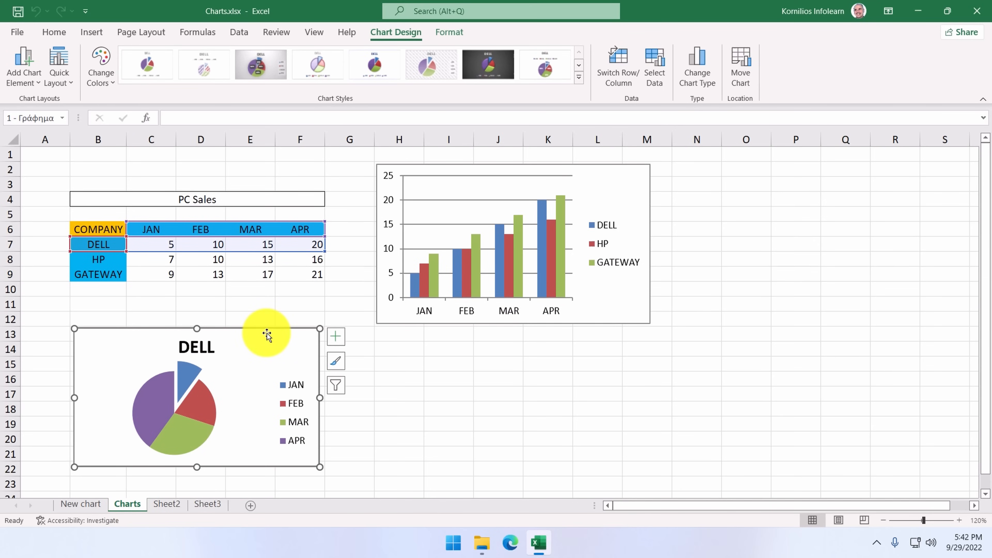
mouse_move(280, 388)
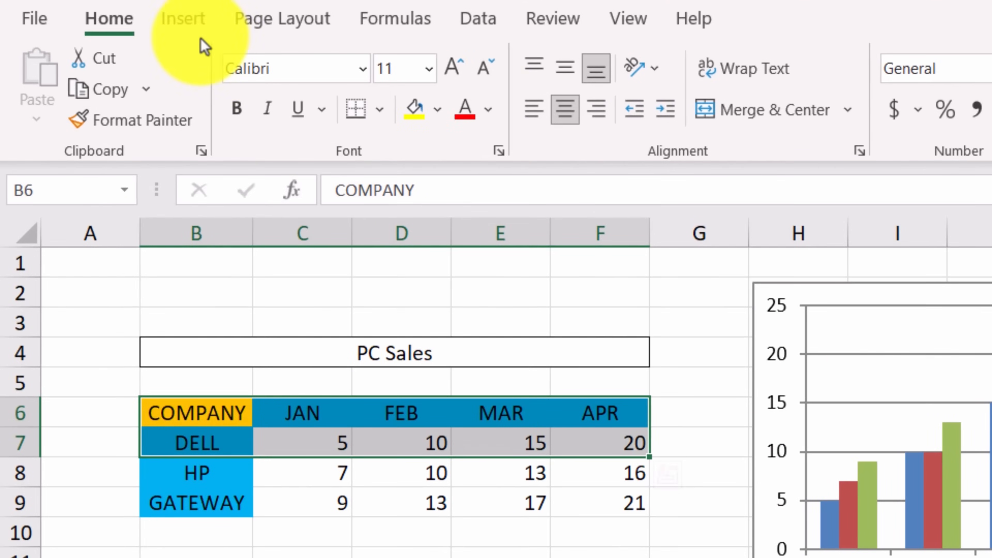
click(182, 18)
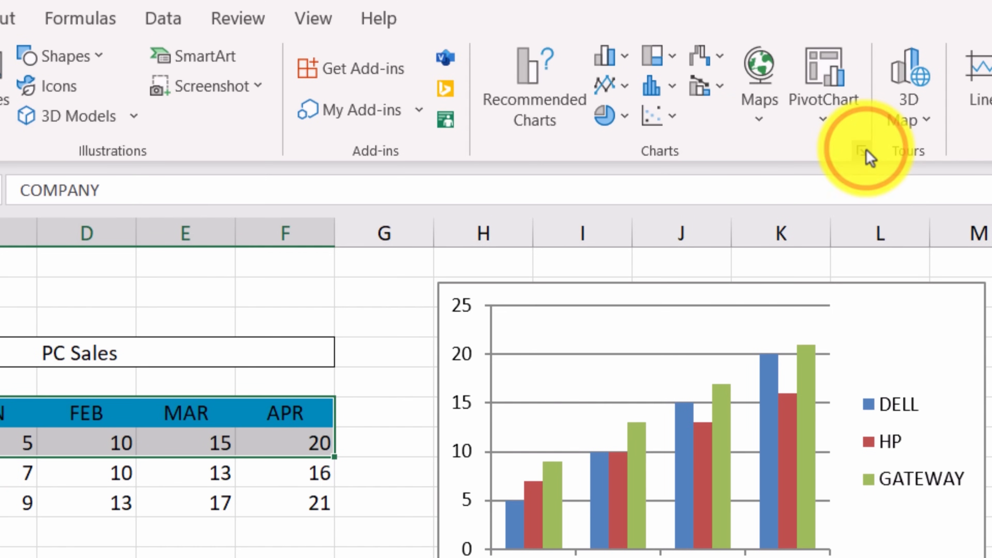
click(858, 151)
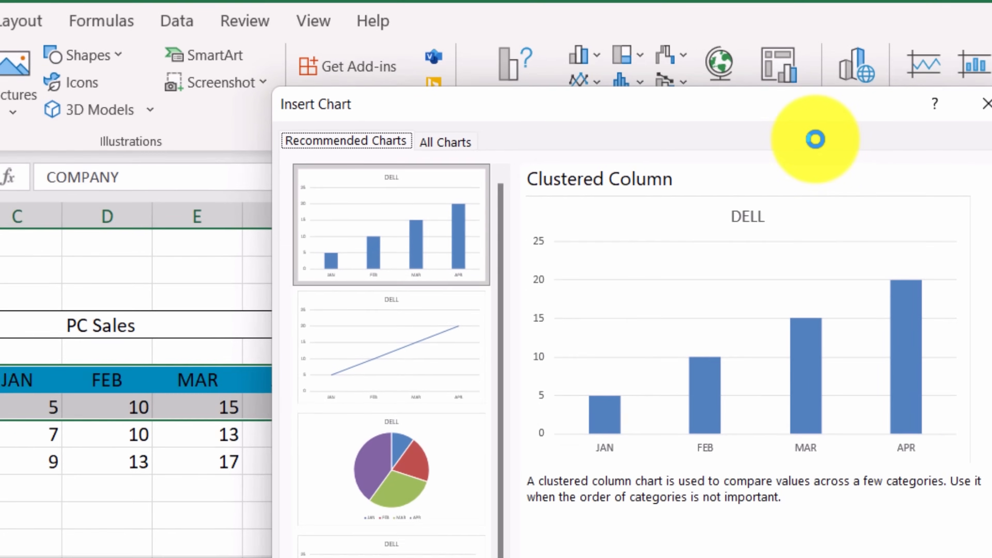
Insert a basic 2-D Pie chart of DELL's monthly sales after previewing the 3-D version.
click(445, 141)
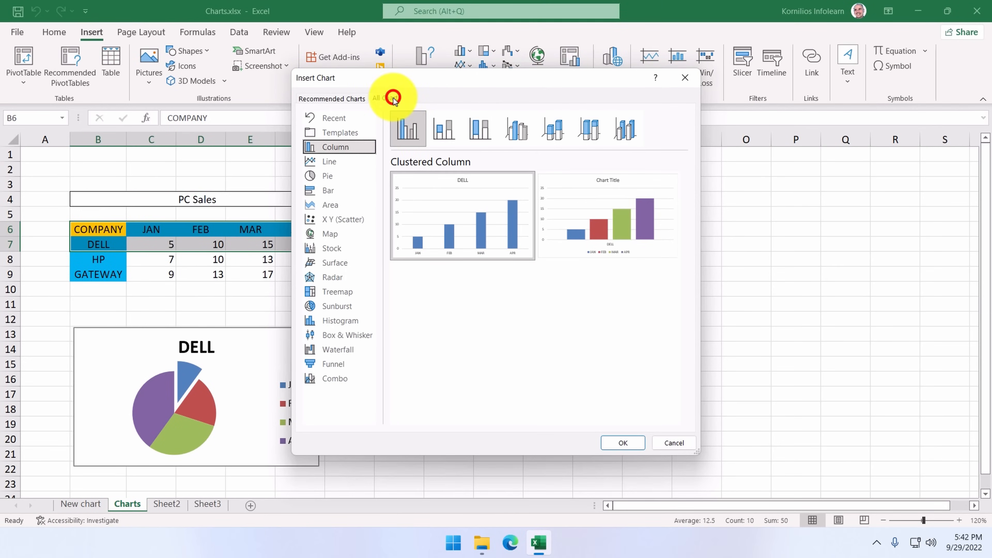
click(386, 99)
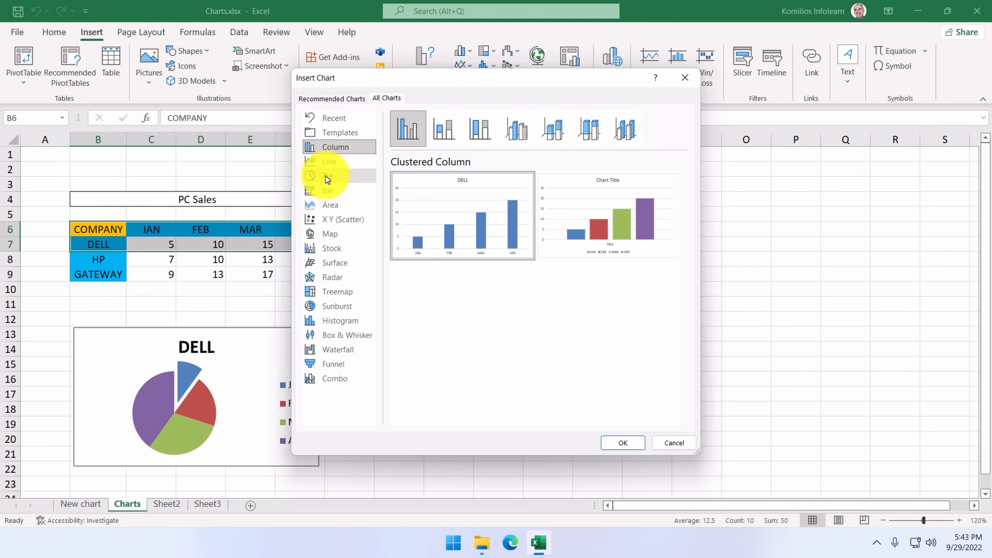
click(327, 176)
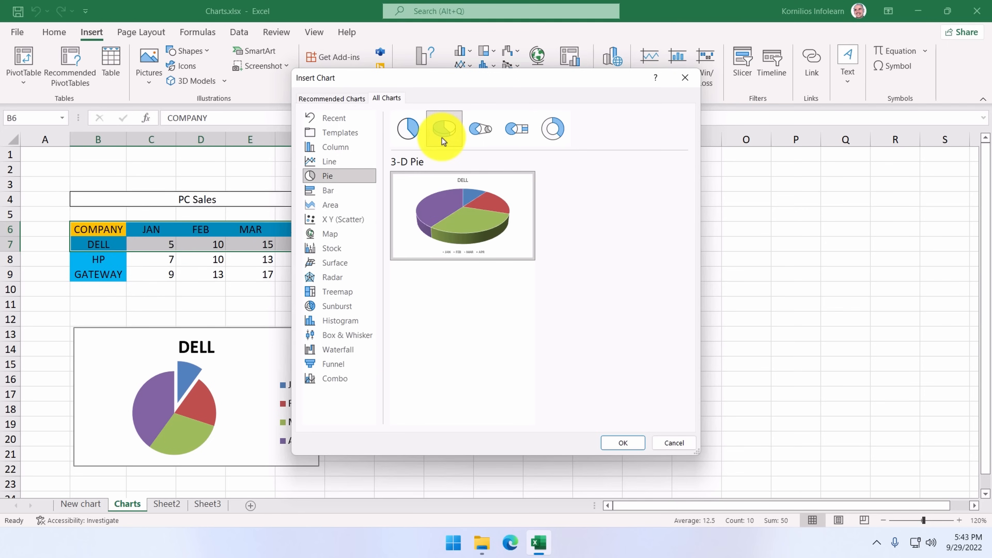
click(443, 128)
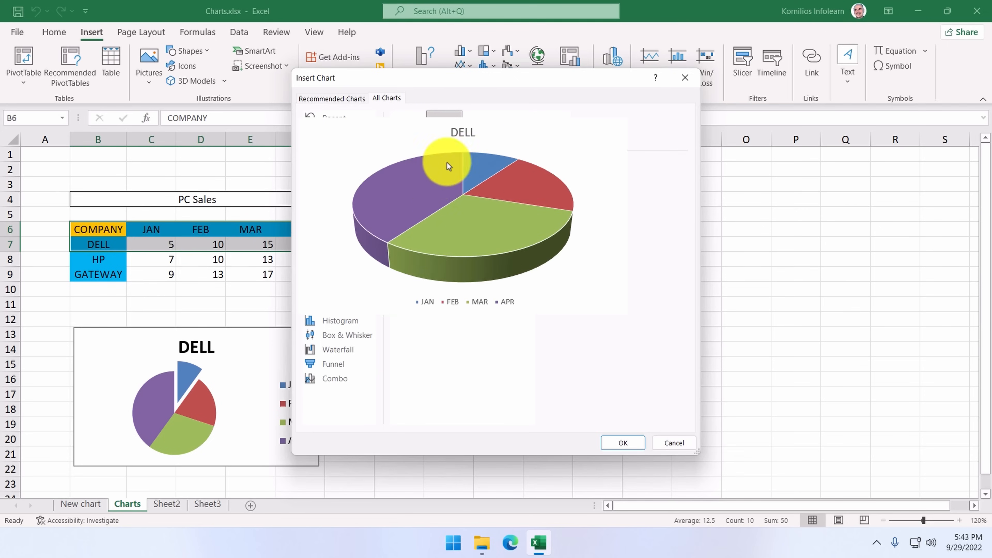
click(327, 176)
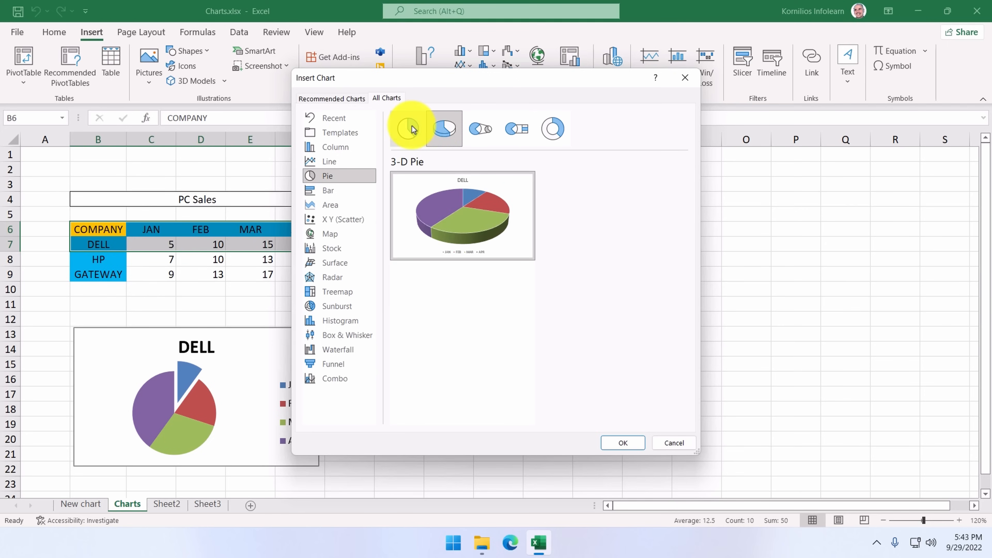
click(408, 128)
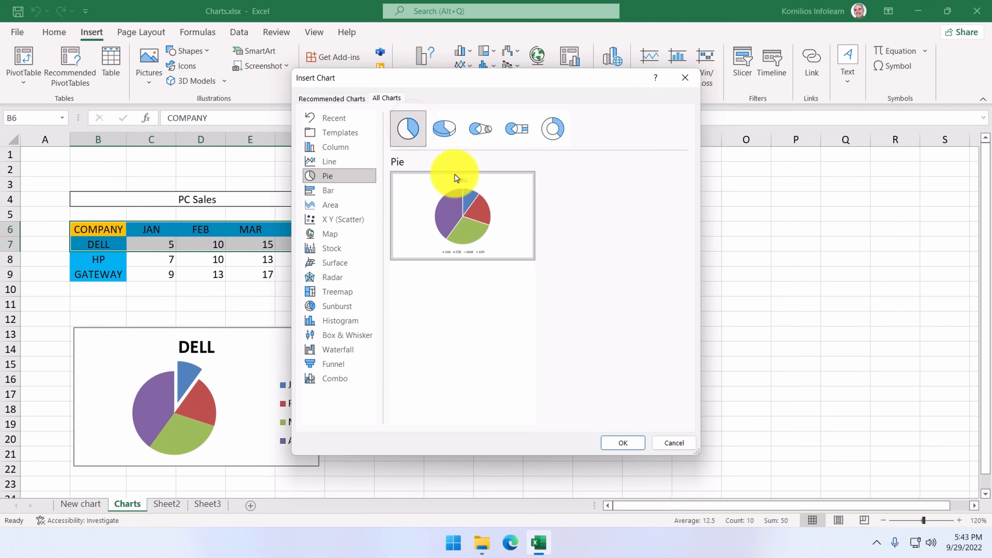
click(622, 442)
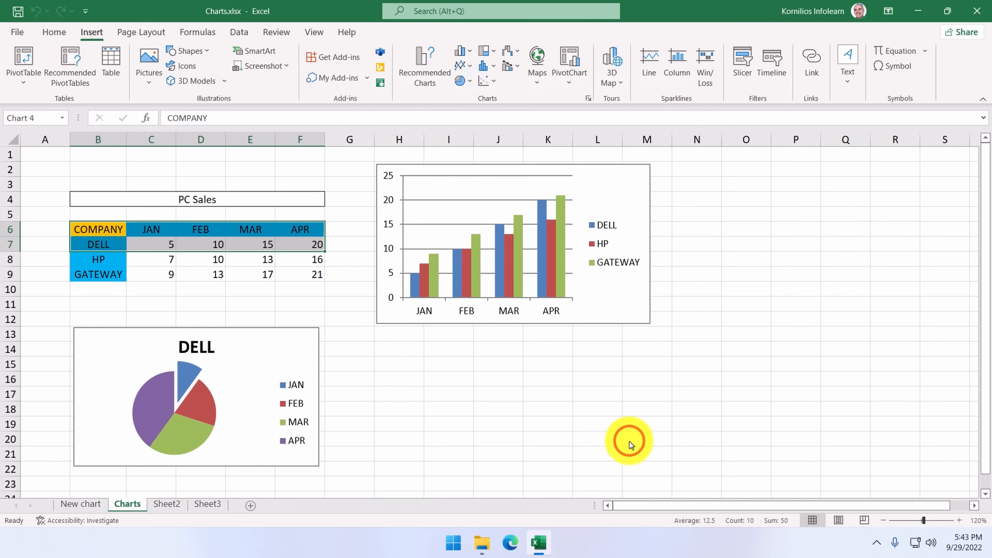
Position the new DELL pie under the column chart and add its month legend on the right.
click(499, 323)
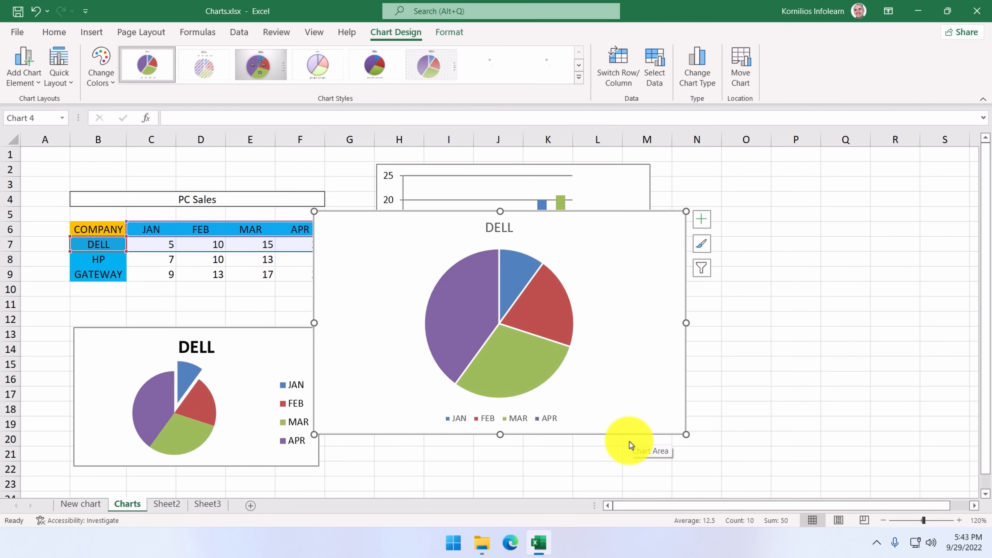
mouse_move(620, 218)
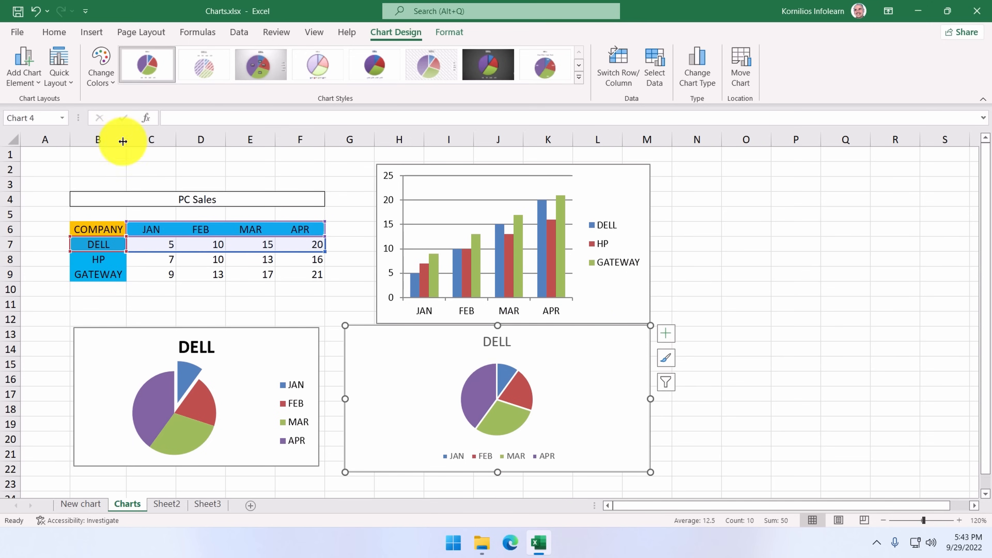
click(22, 65)
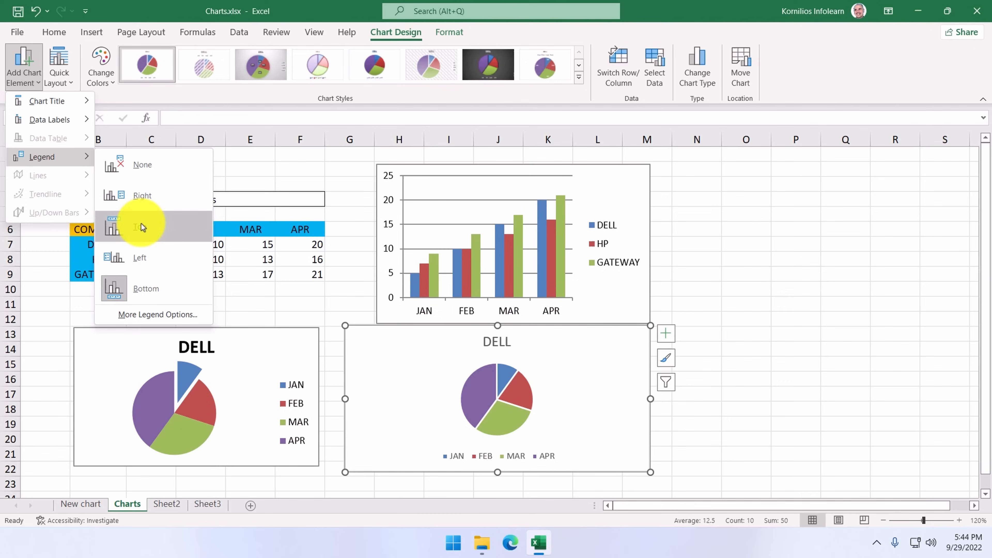
click(145, 226)
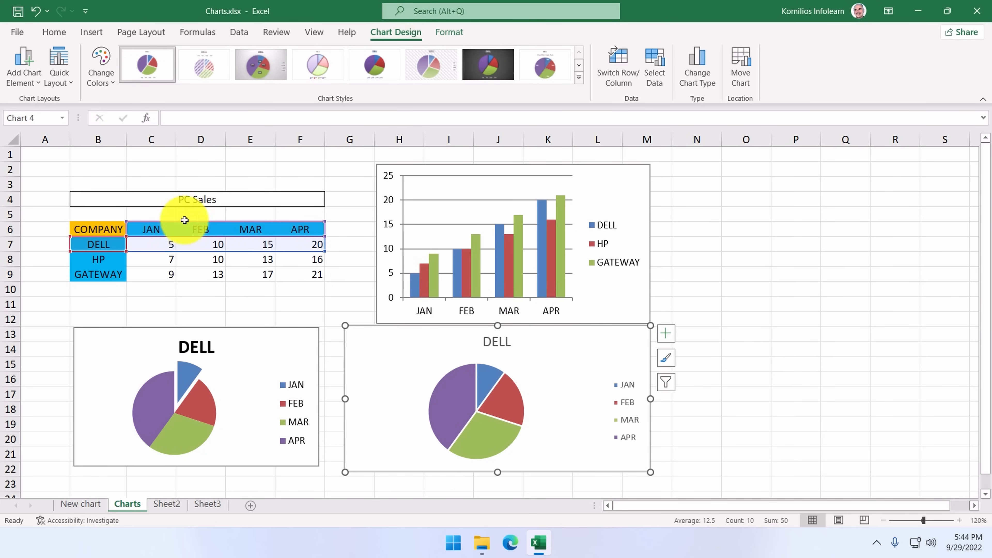
mouse_move(614, 348)
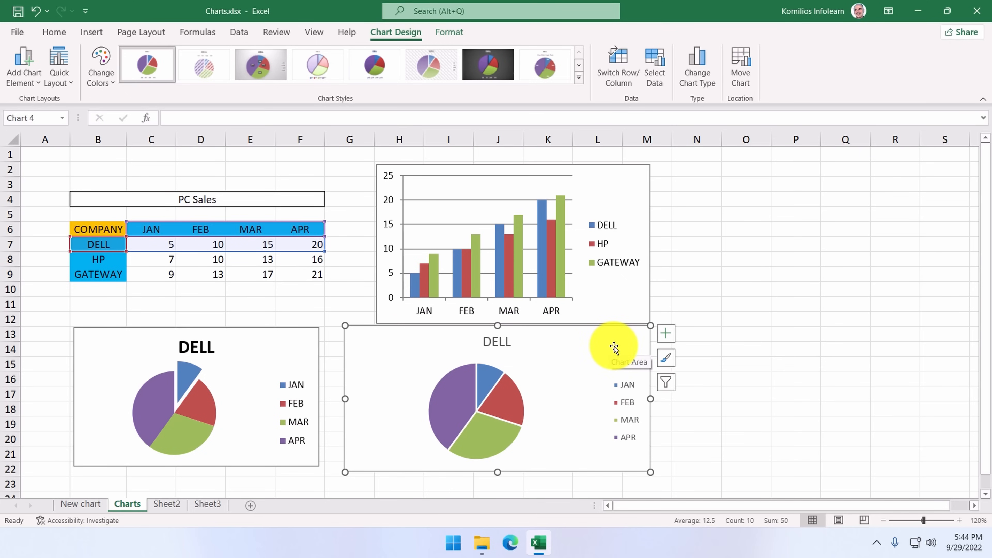
Relocate the new DELL pie chart via Move Chart as an object in Sheet2.
right_click(614, 346)
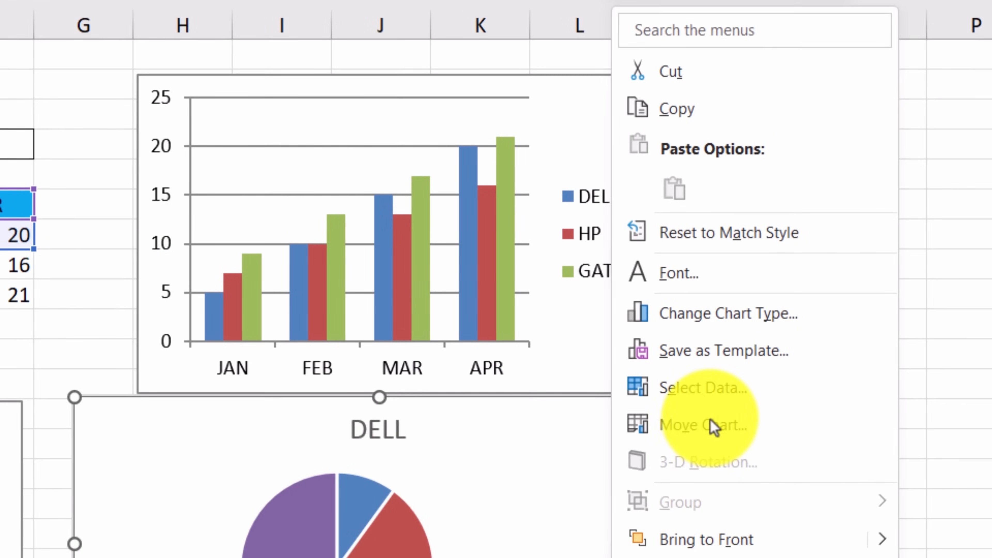
click(689, 424)
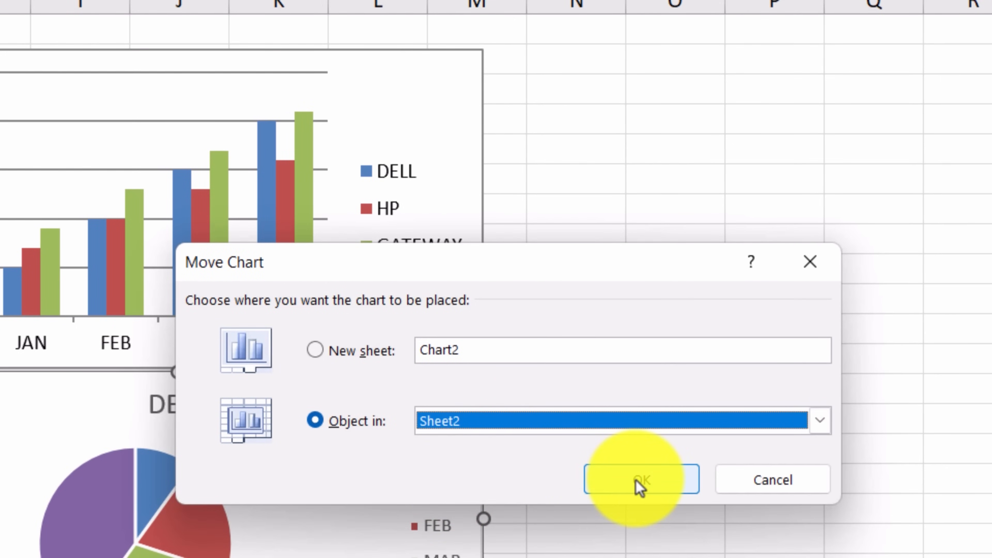
click(639, 478)
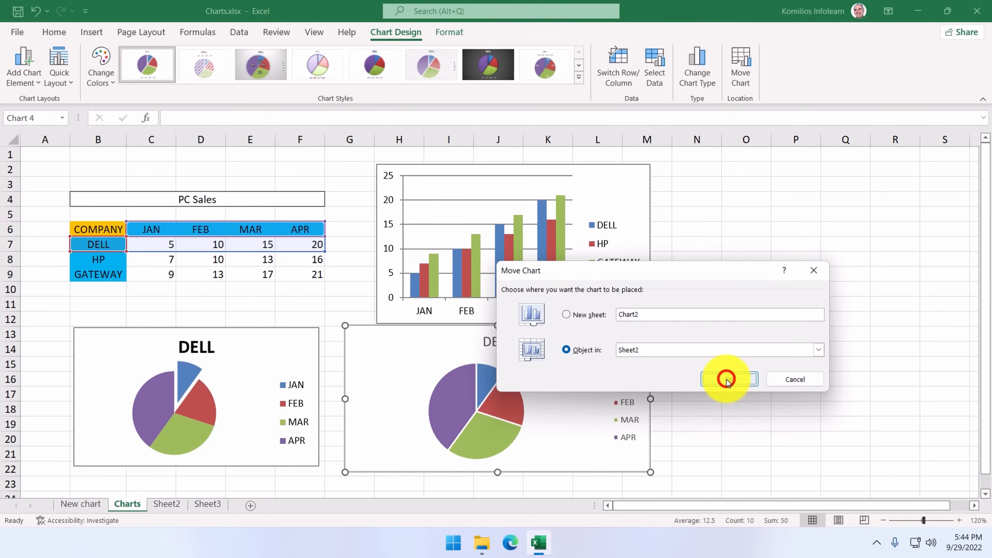
click(728, 379)
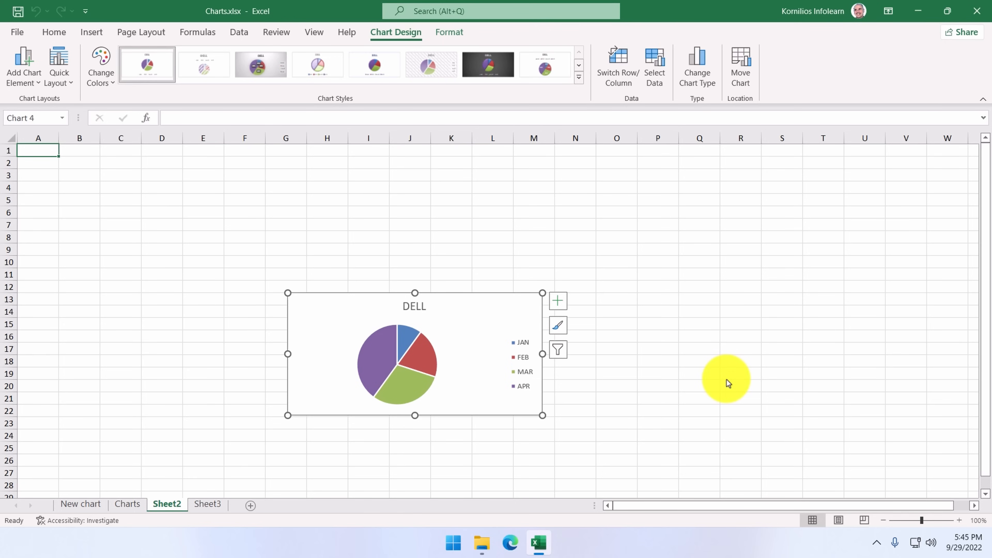
mouse_move(493, 309)
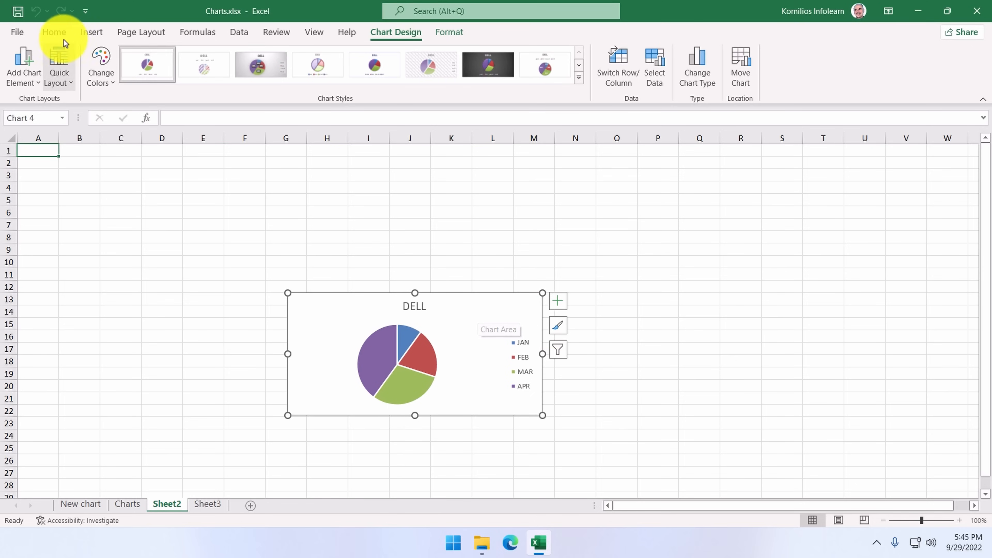
Cut the DELL pie chart from Sheet2 with the Home clipboard and paste it onto the destination sheet.
click(53, 31)
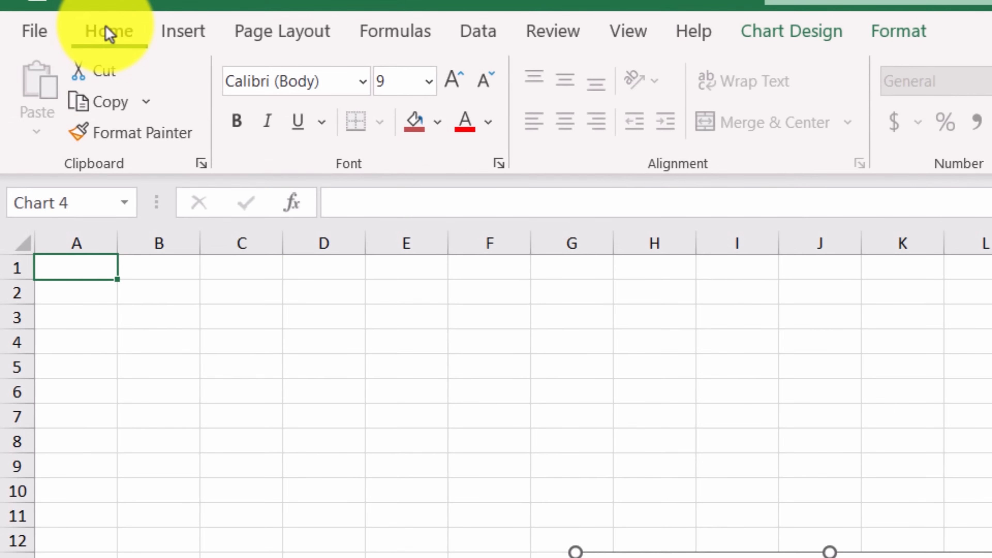
click(101, 70)
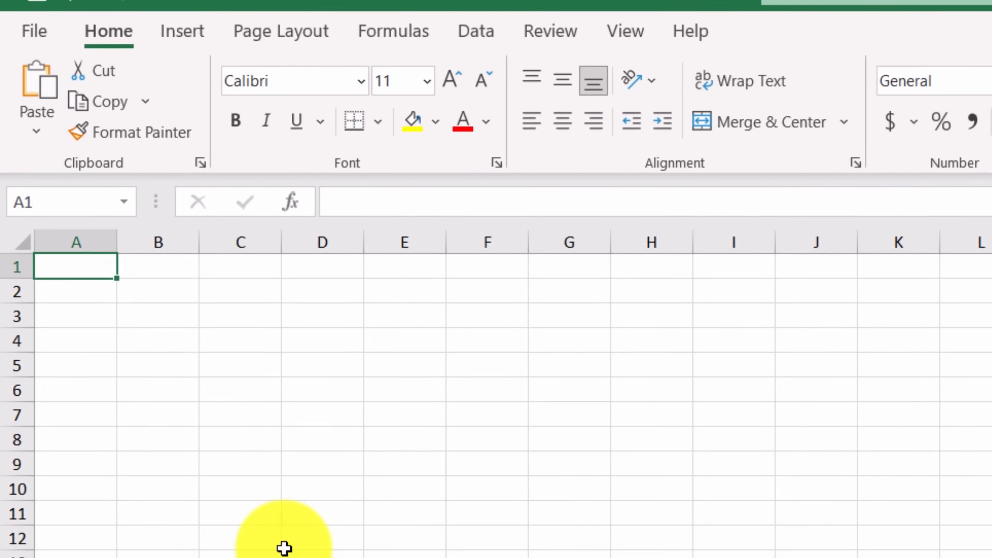
click(36, 92)
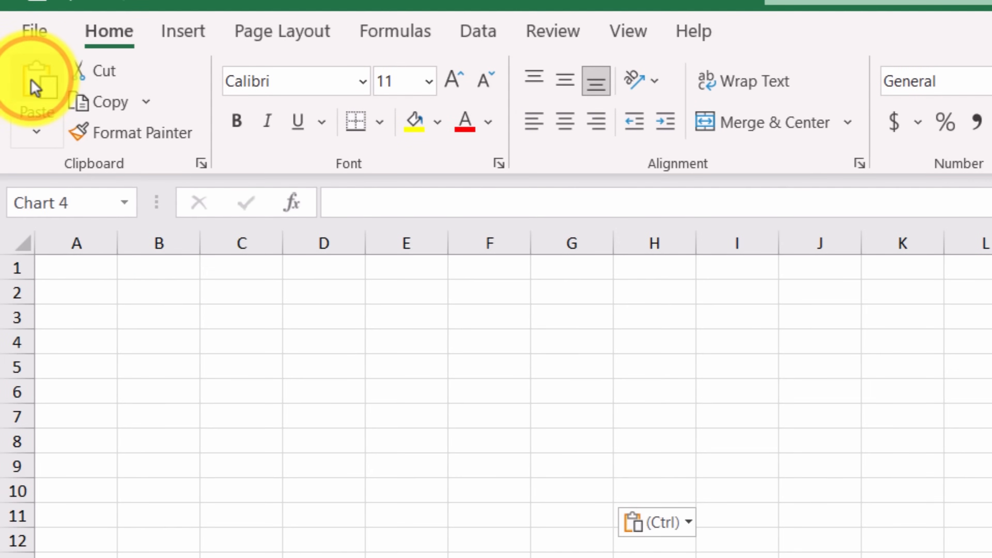